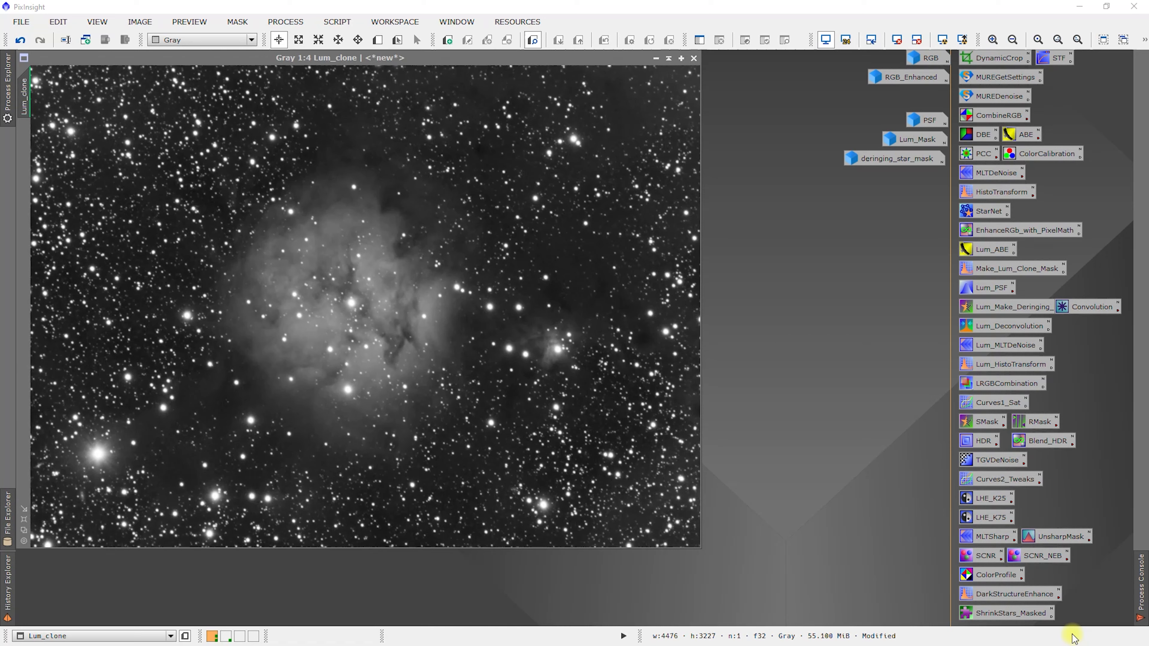
mouse_move(1064, 297)
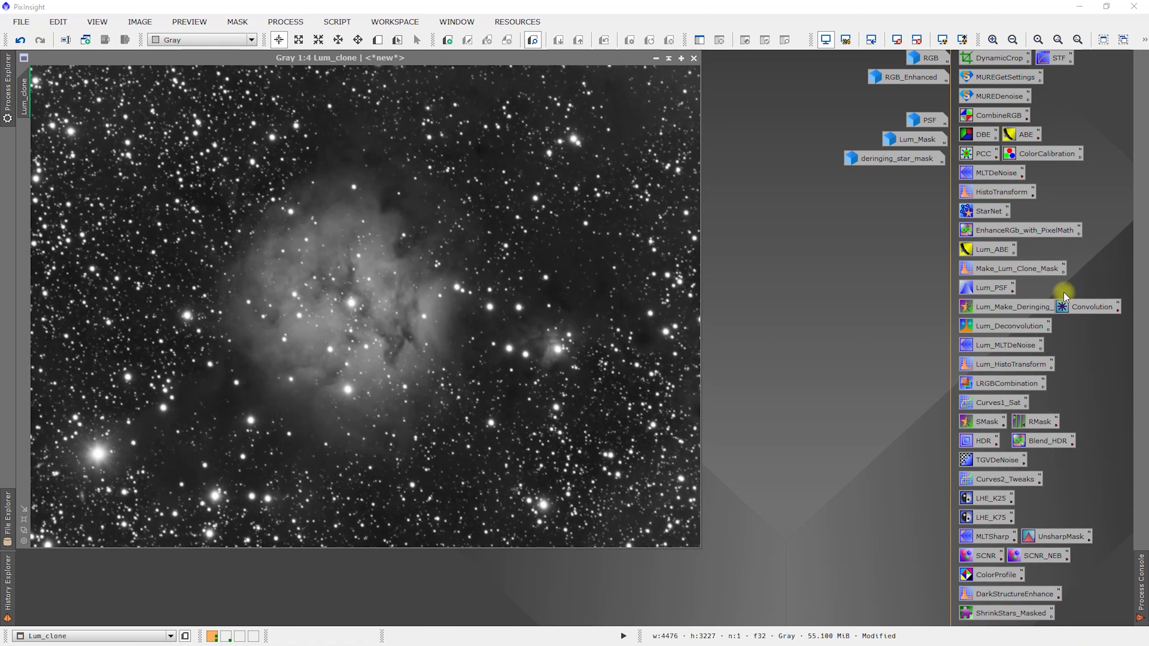
mouse_move(1083, 291)
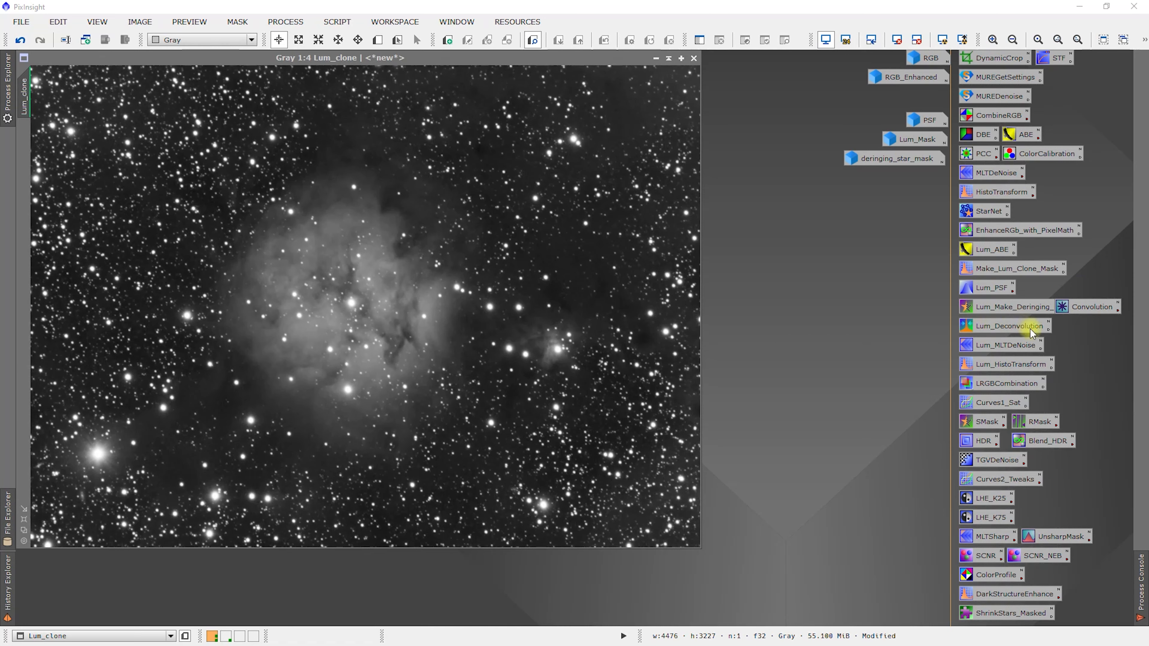
Load the Lum_Deconvolution icon settings, keep Regularized Richardson-Lucy, and reveal the Deringing section.
double_click(1009, 326)
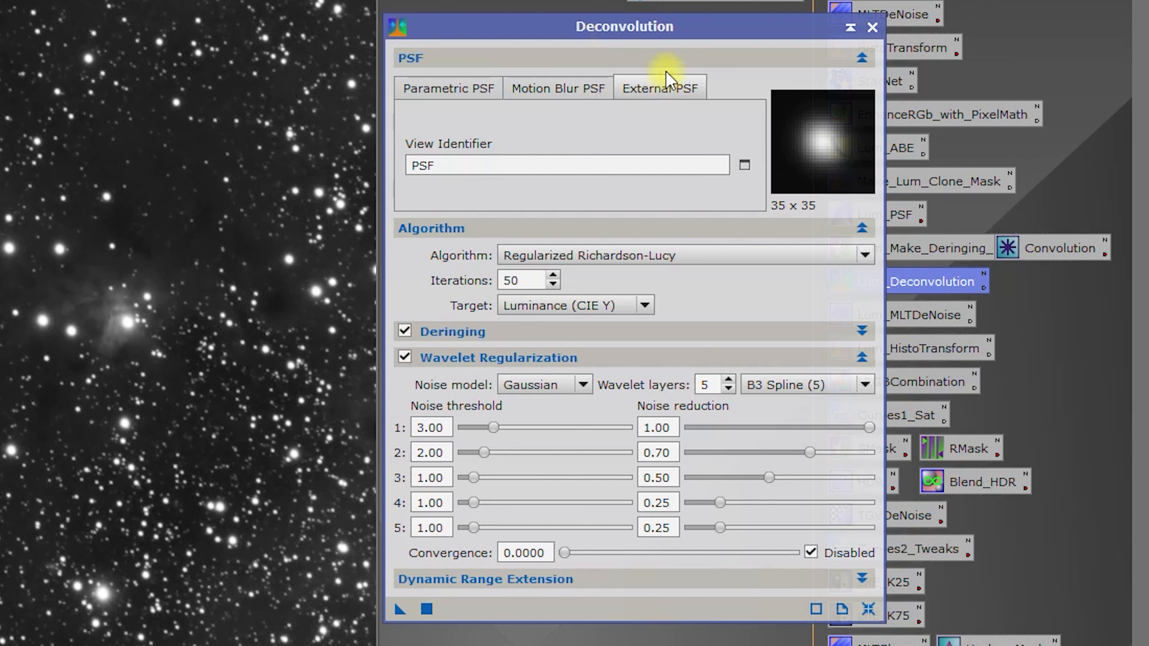
mouse_move(614, 70)
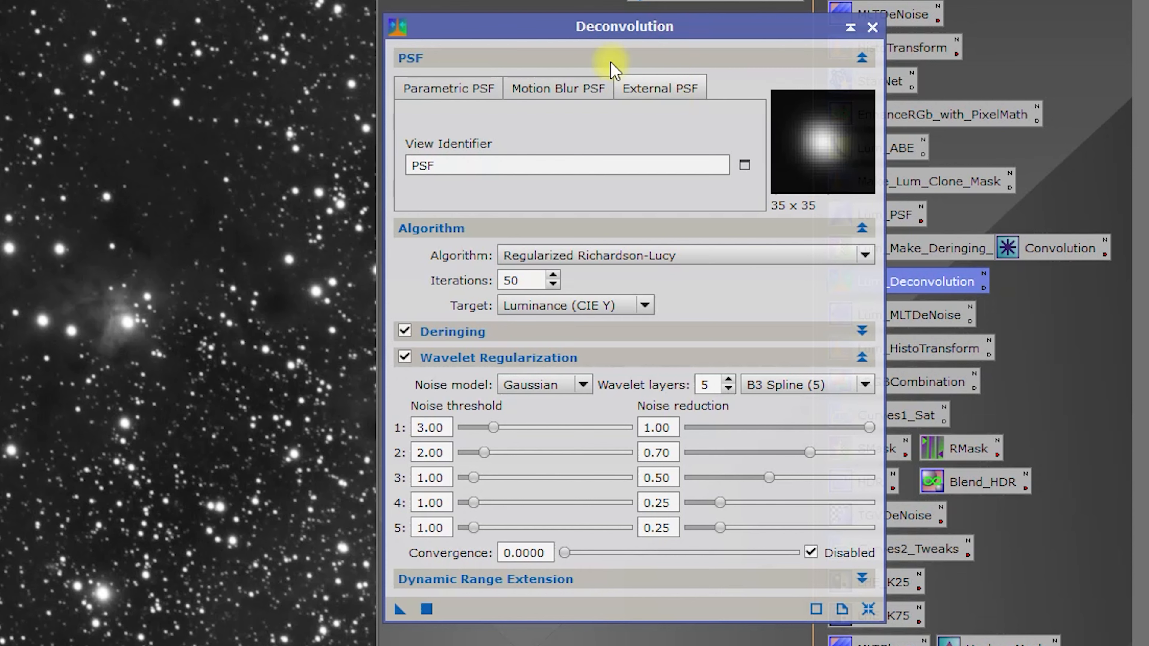
mouse_move(443, 161)
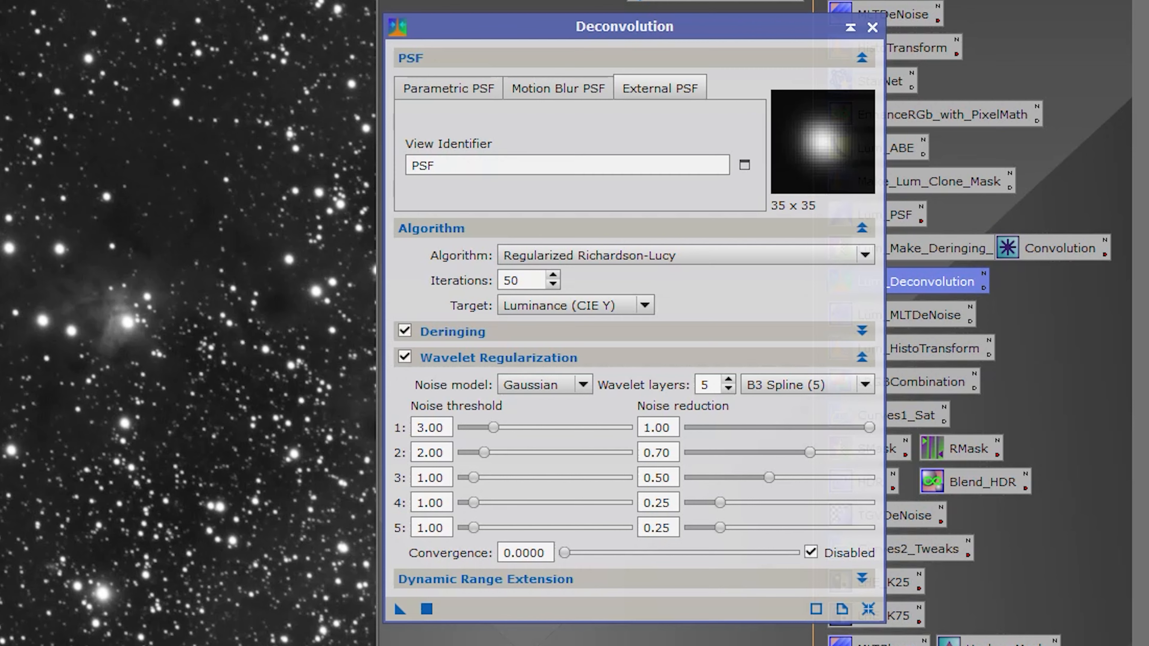
left_click(939, 280)
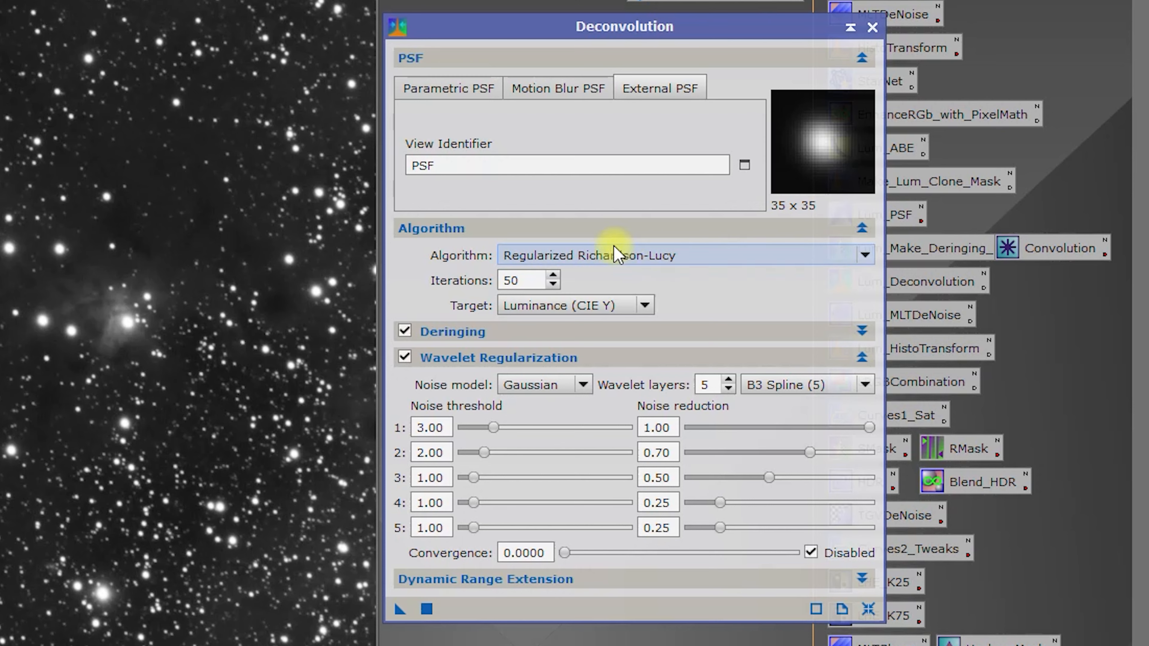
left_click(685, 254)
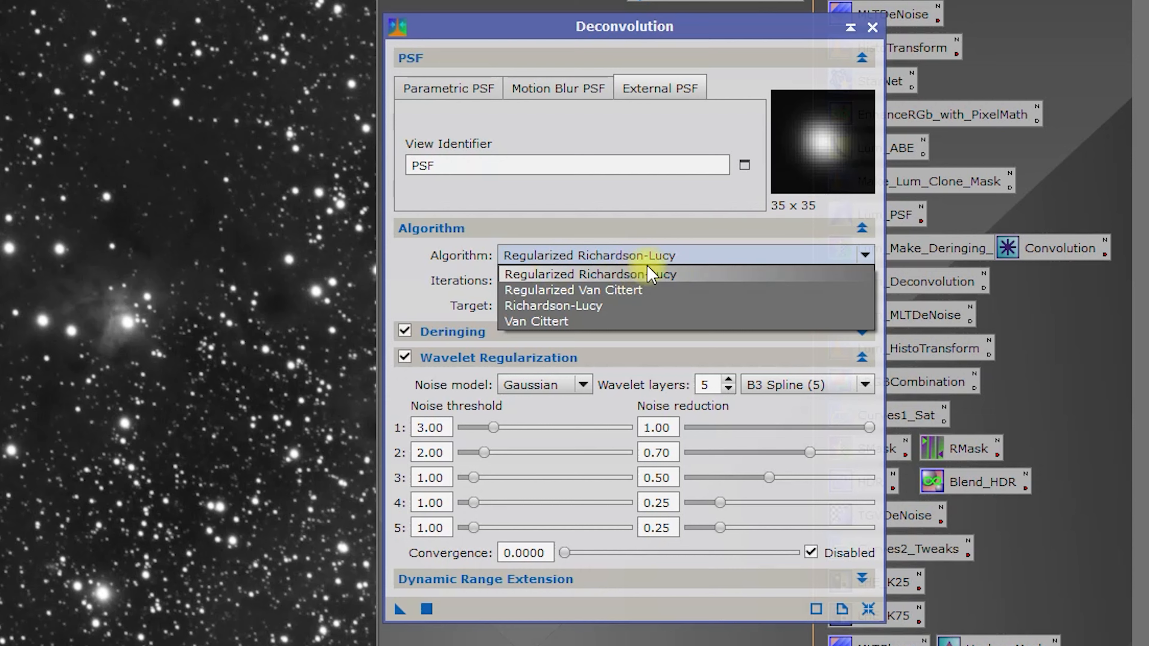
left_click(590, 273)
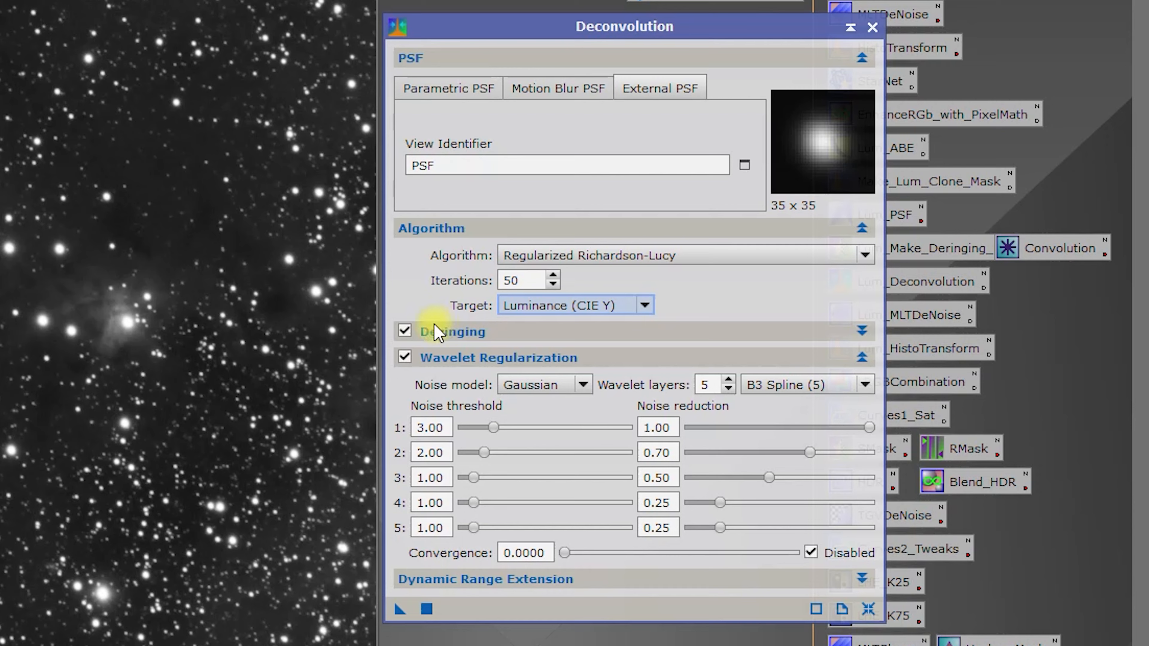
mouse_move(534, 339)
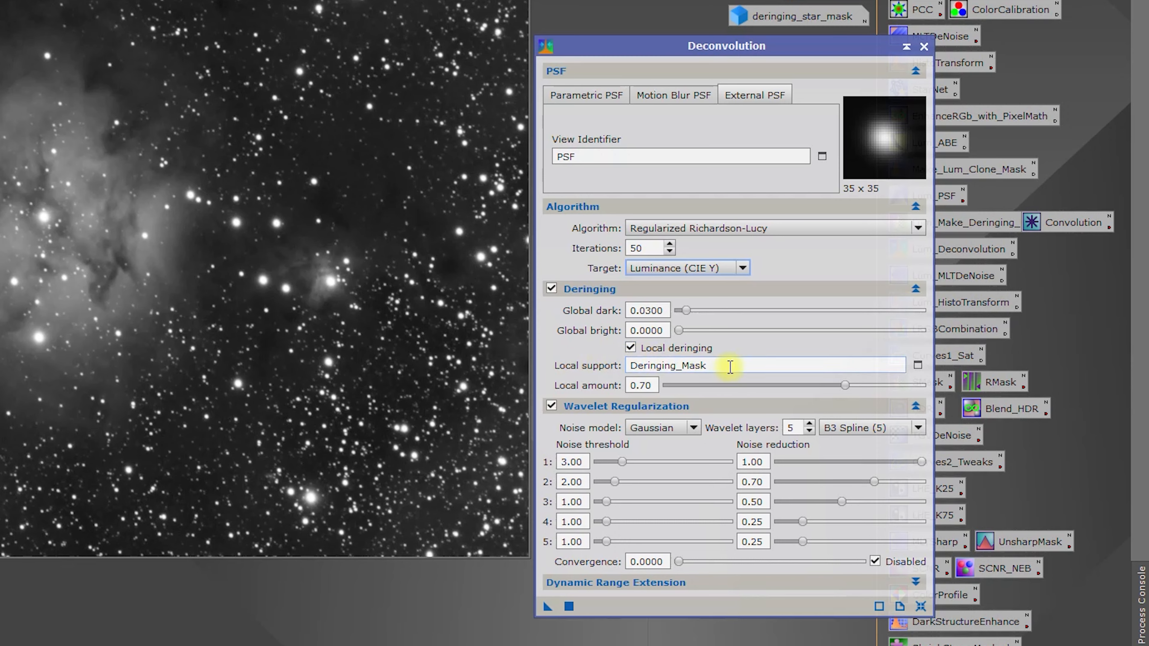
Select deringing_star_mask as the local deringing support image.
left_click(916, 365)
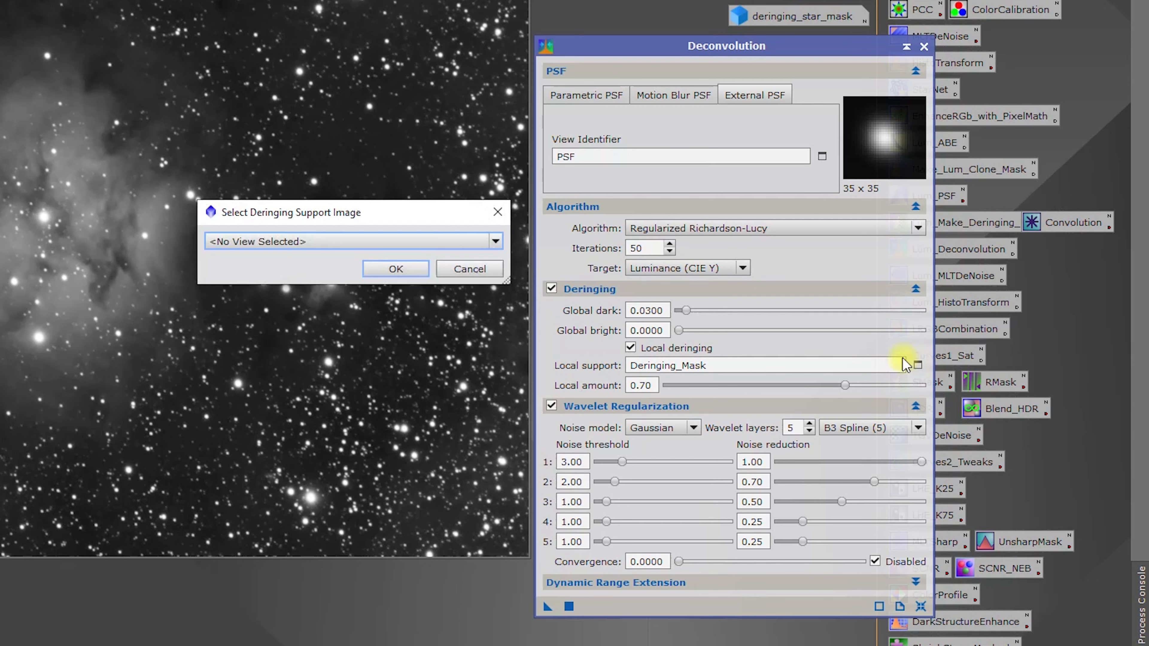
left_click(352, 241)
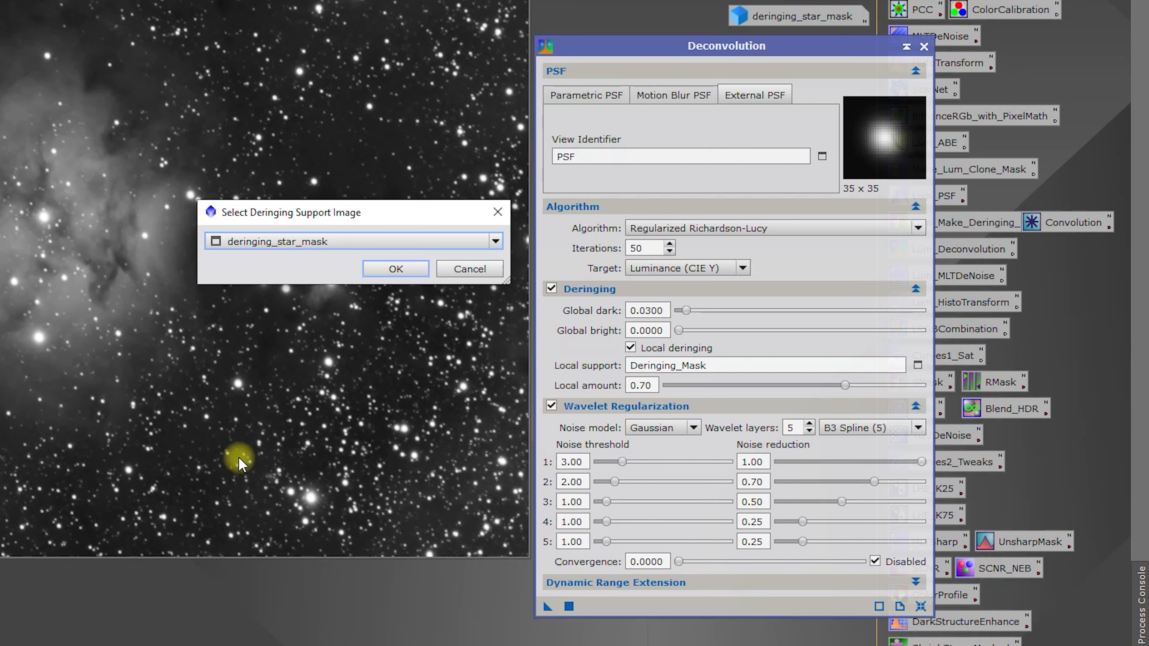
left_click(395, 268)
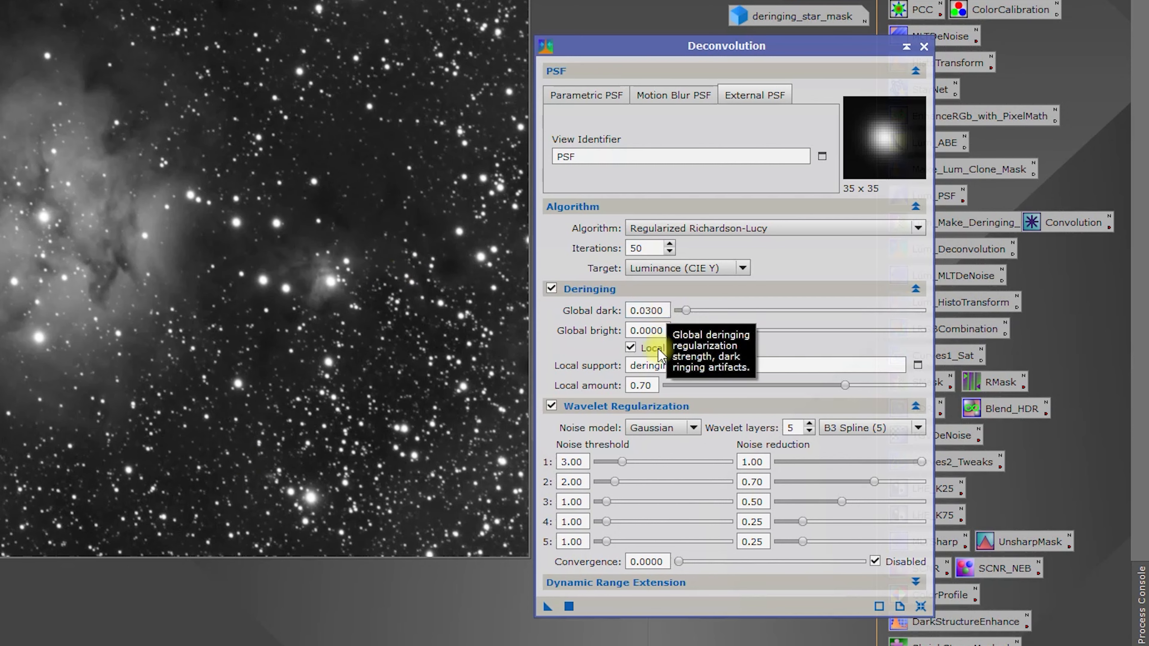
mouse_move(653, 580)
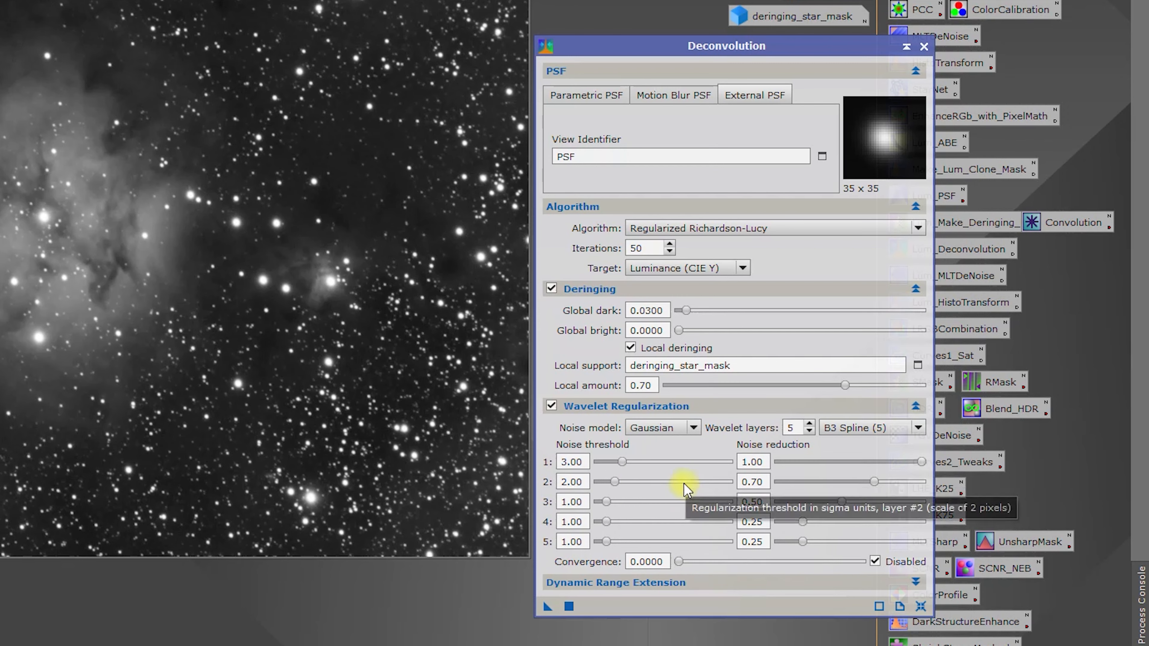
mouse_move(723, 557)
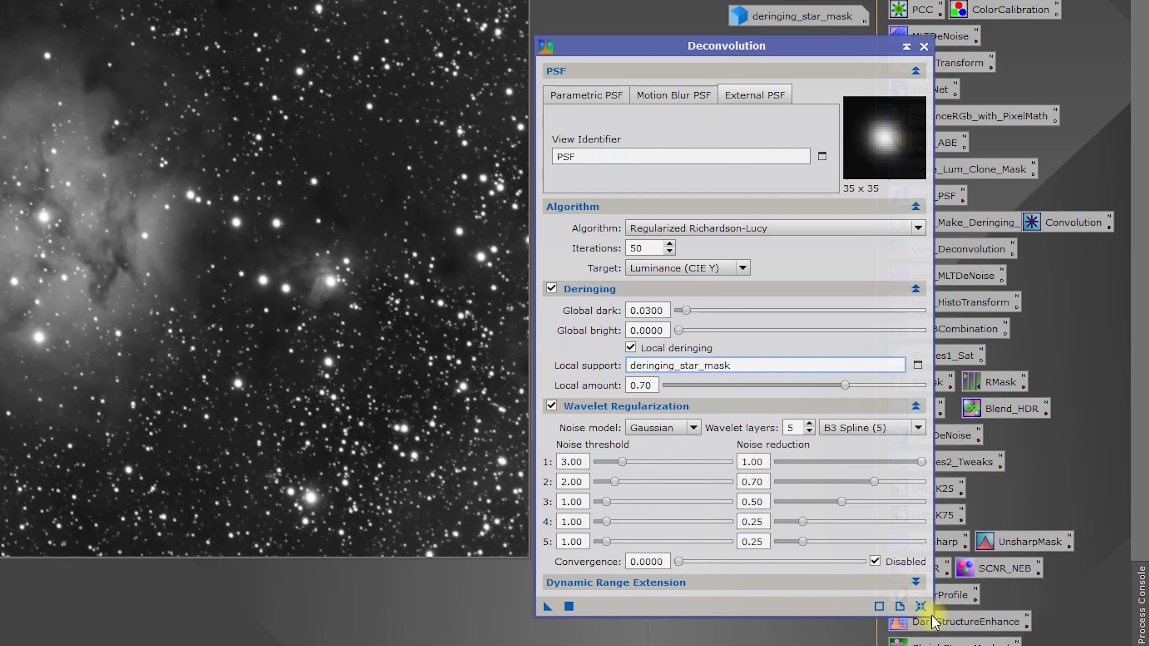
Reset Deconvolution to defaults, re-enable wavelet regularization and switch to the External PSF source.
left_click(920, 606)
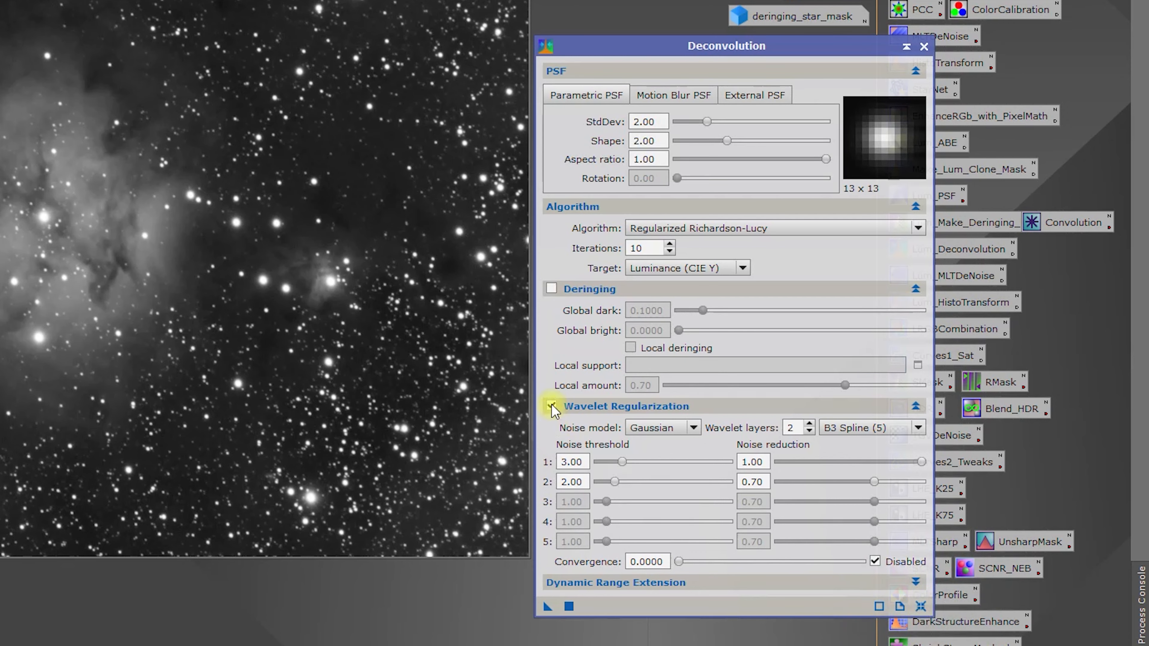
left_click(551, 405)
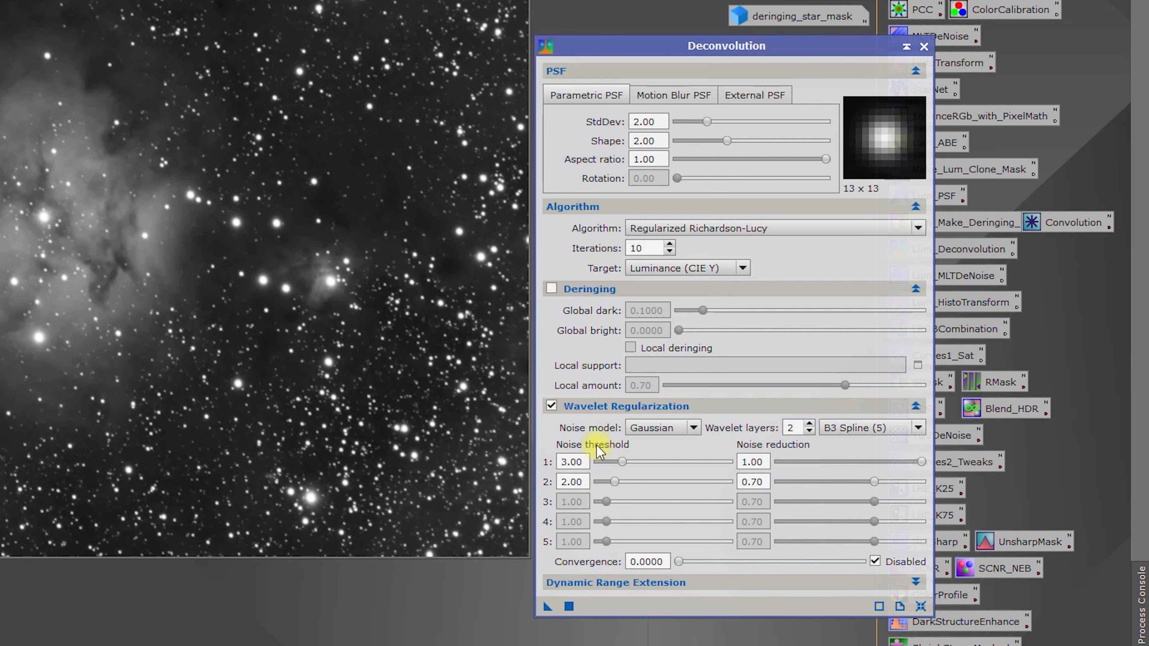
mouse_move(696, 430)
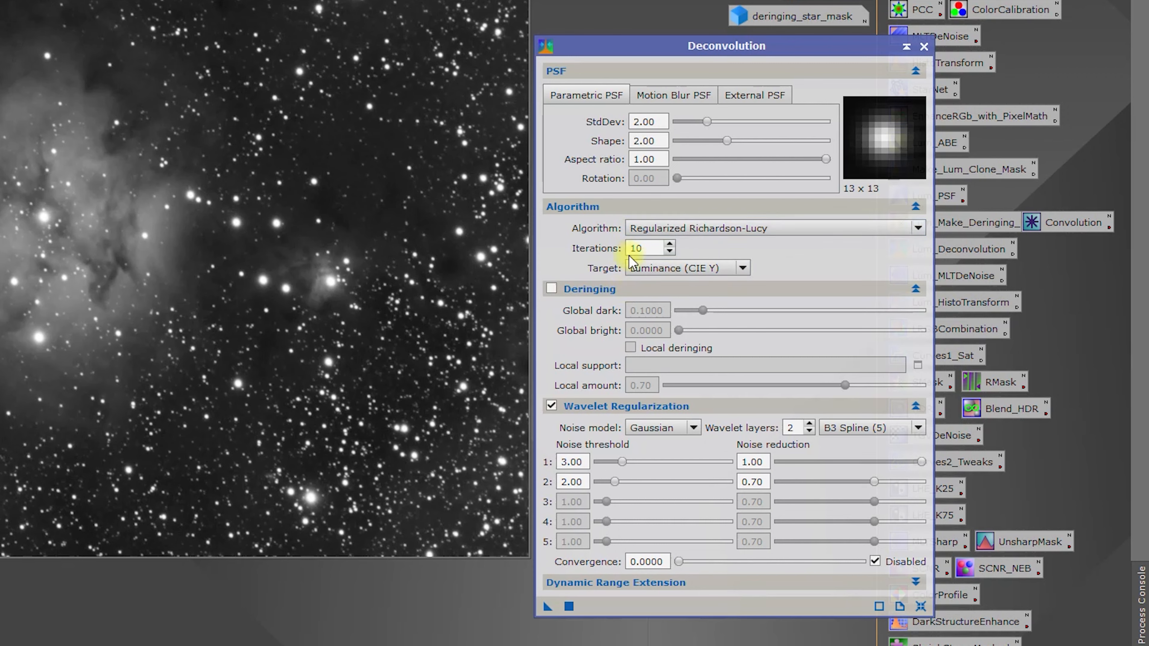
mouse_move(662, 77)
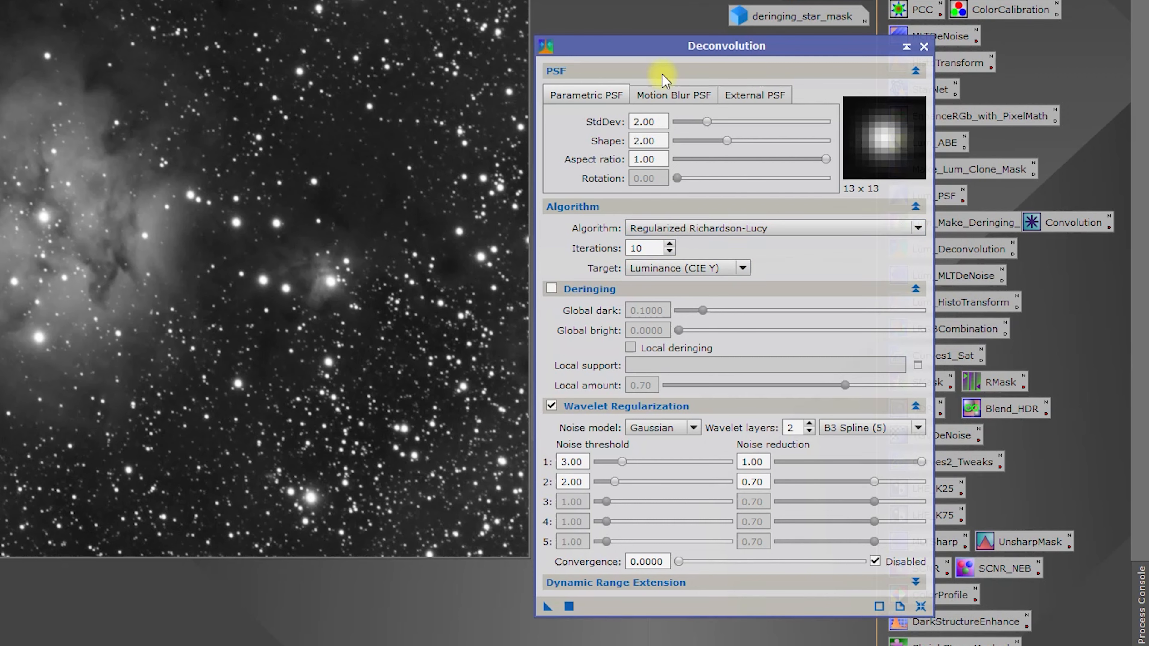
left_click(754, 94)
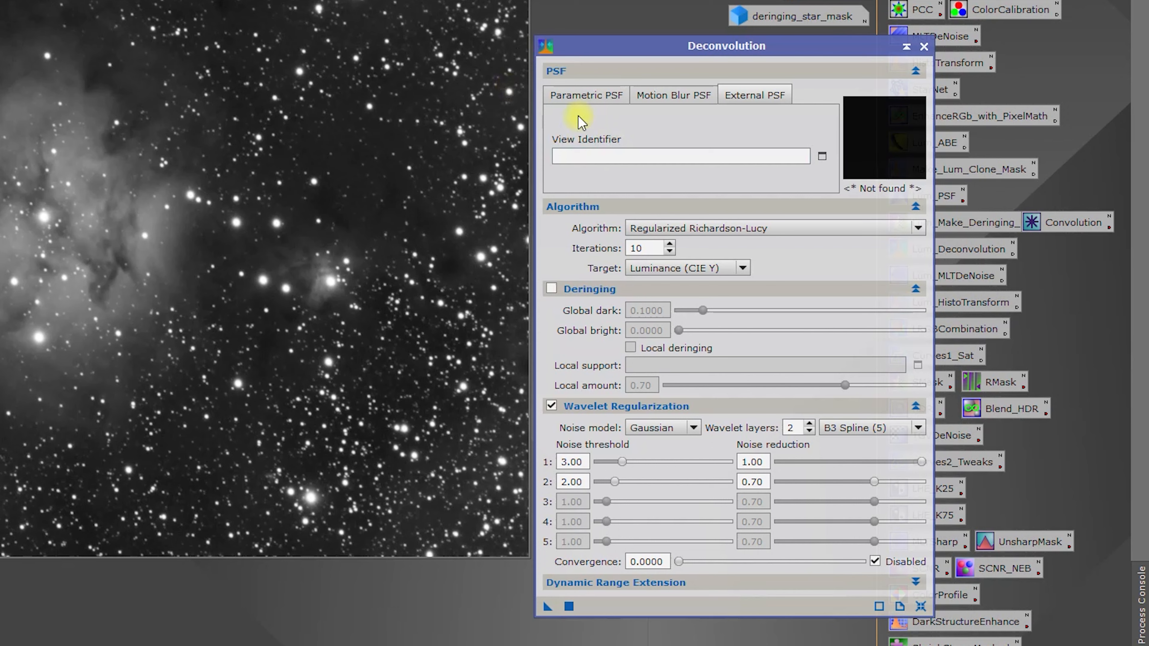
mouse_move(620, 127)
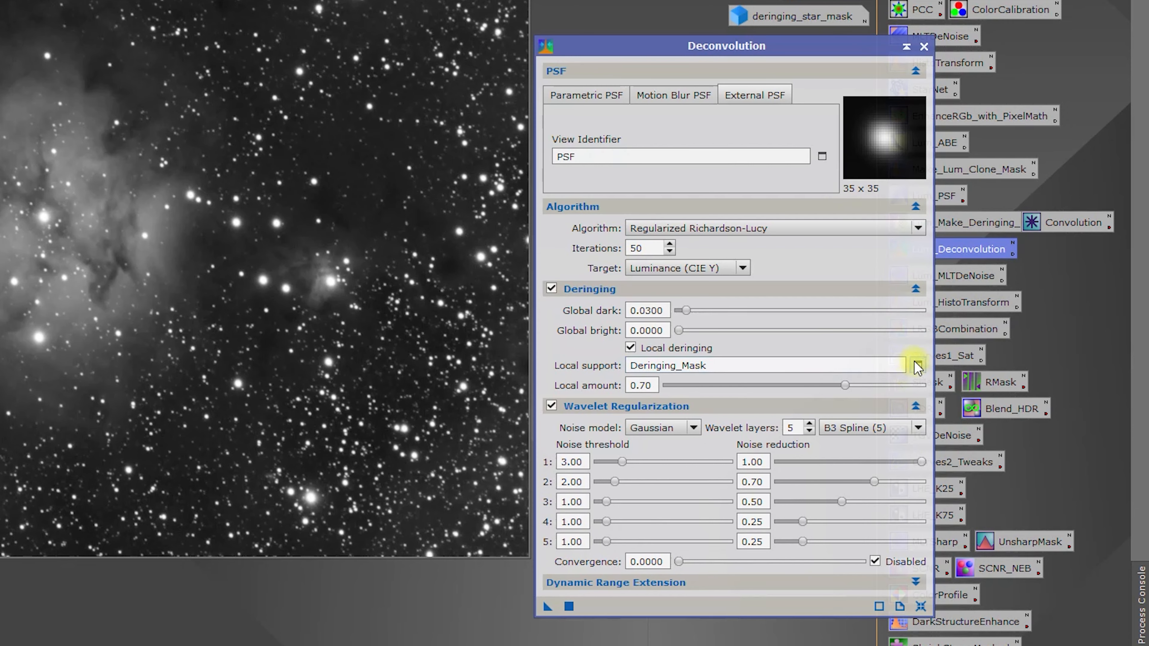
Reselect deringing_star_mask as the local deringing support image.
left_click(916, 366)
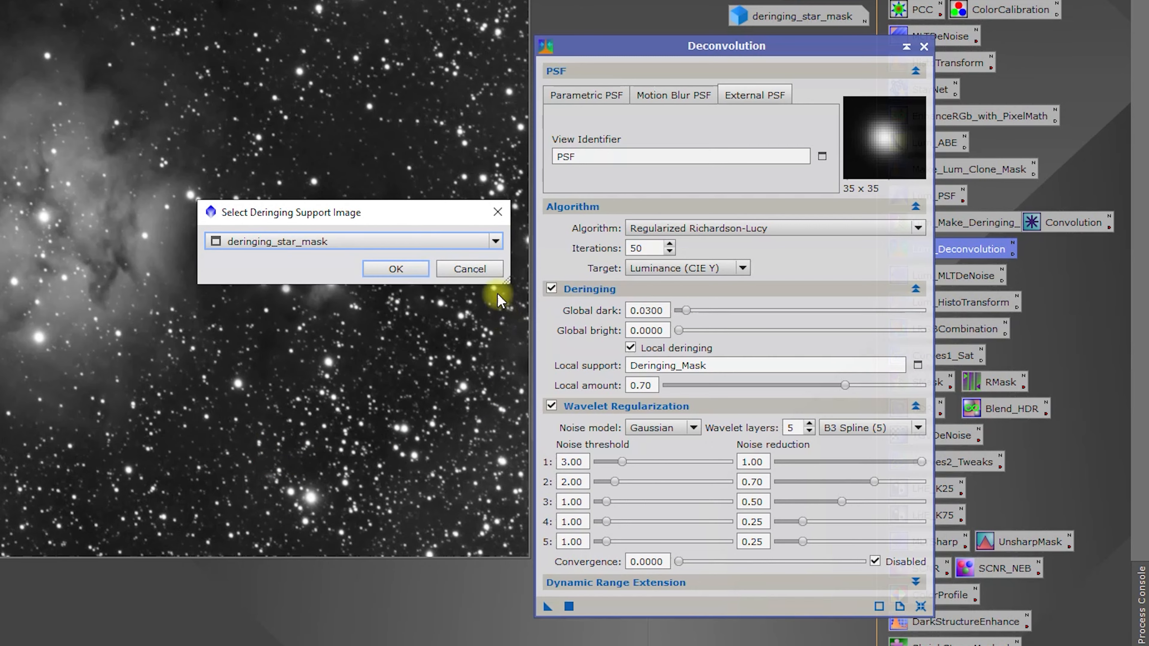
left_click(395, 268)
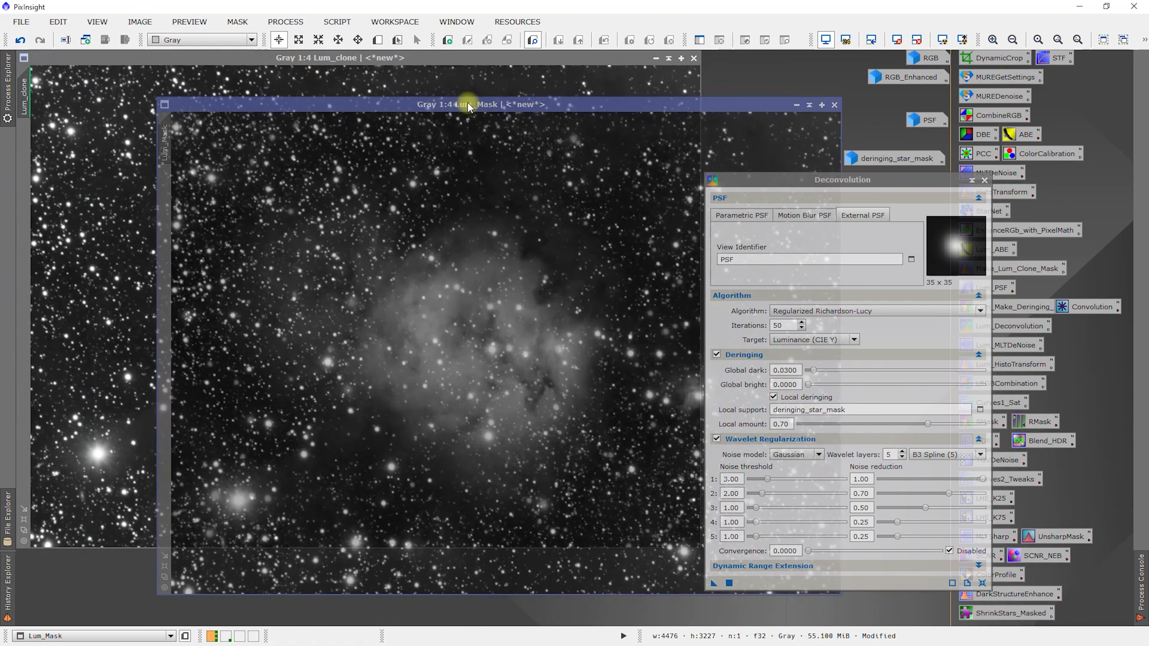
left_click_drag(479, 104, 498, 88)
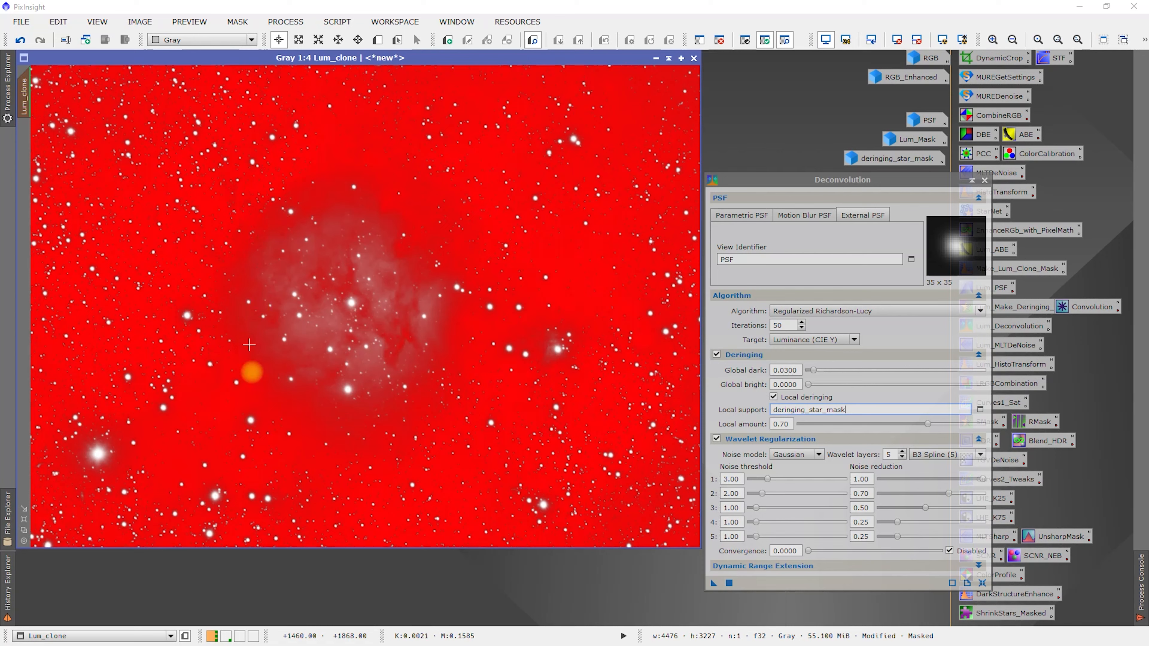
mouse_move(98, 469)
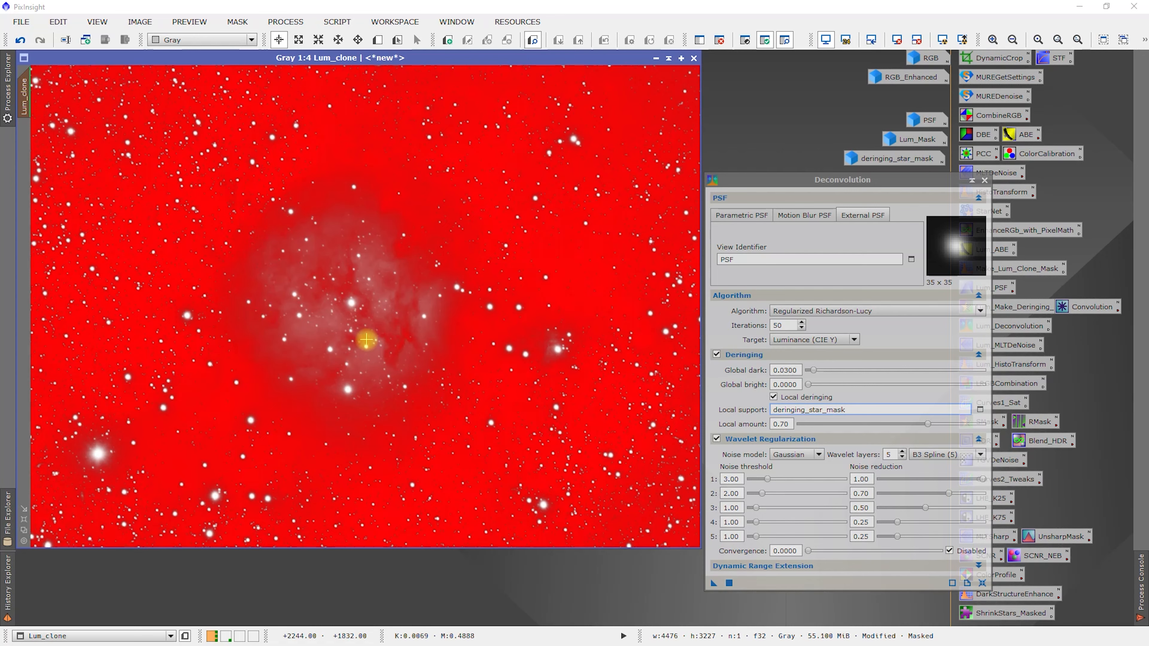
mouse_move(66, 136)
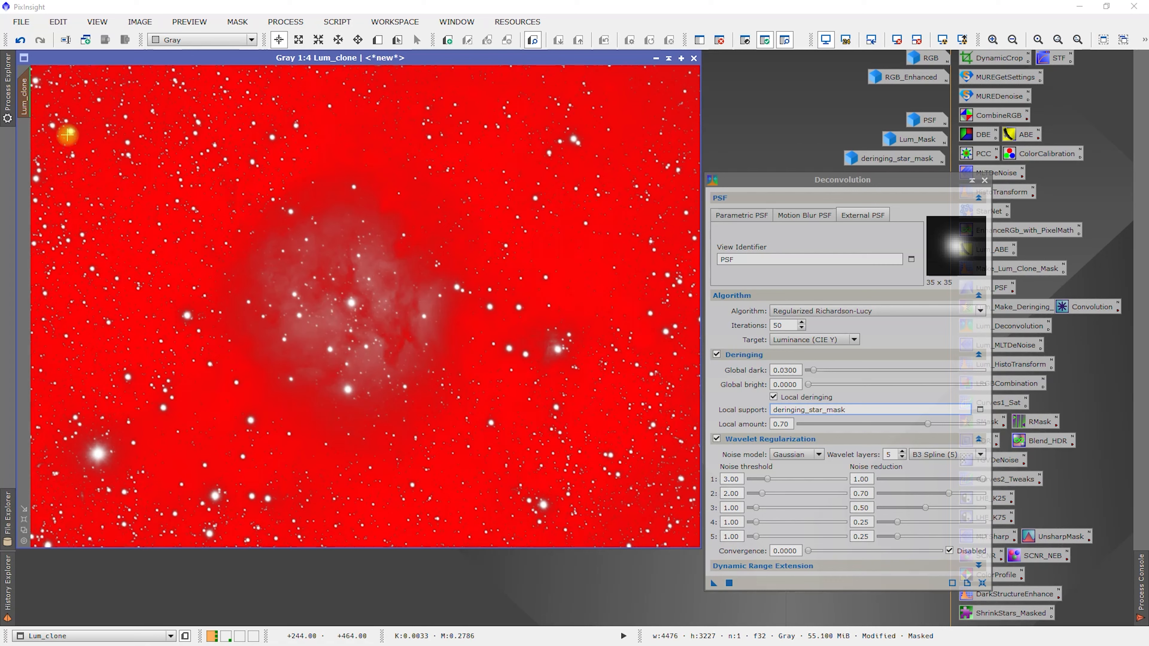
mouse_move(523, 411)
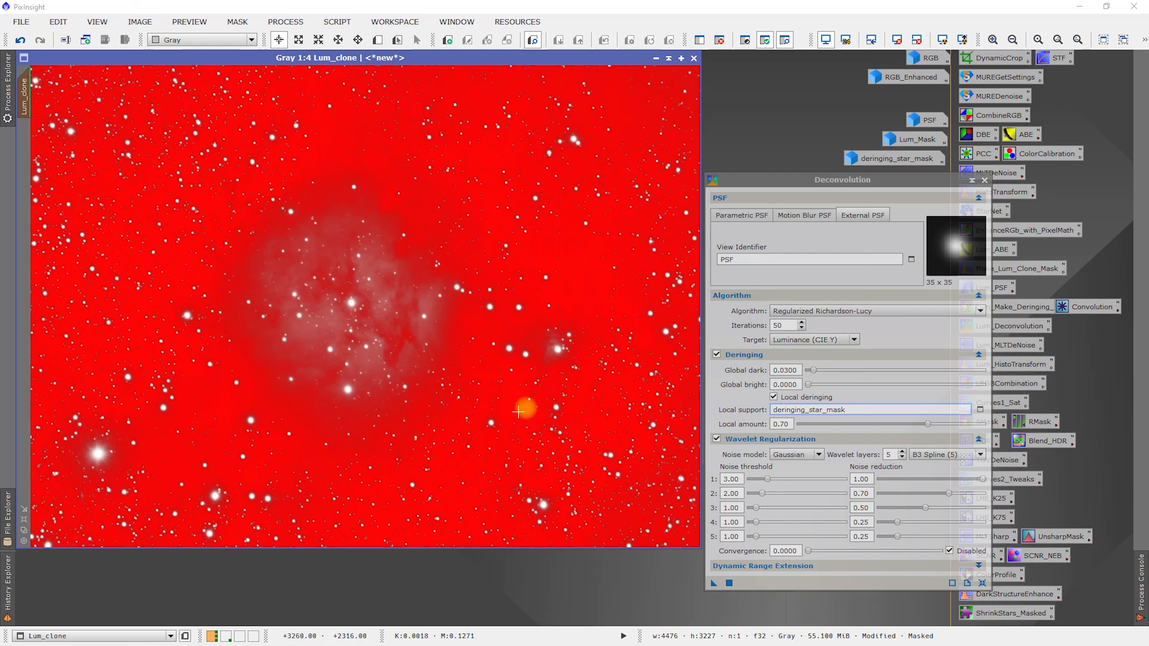
mouse_move(417, 133)
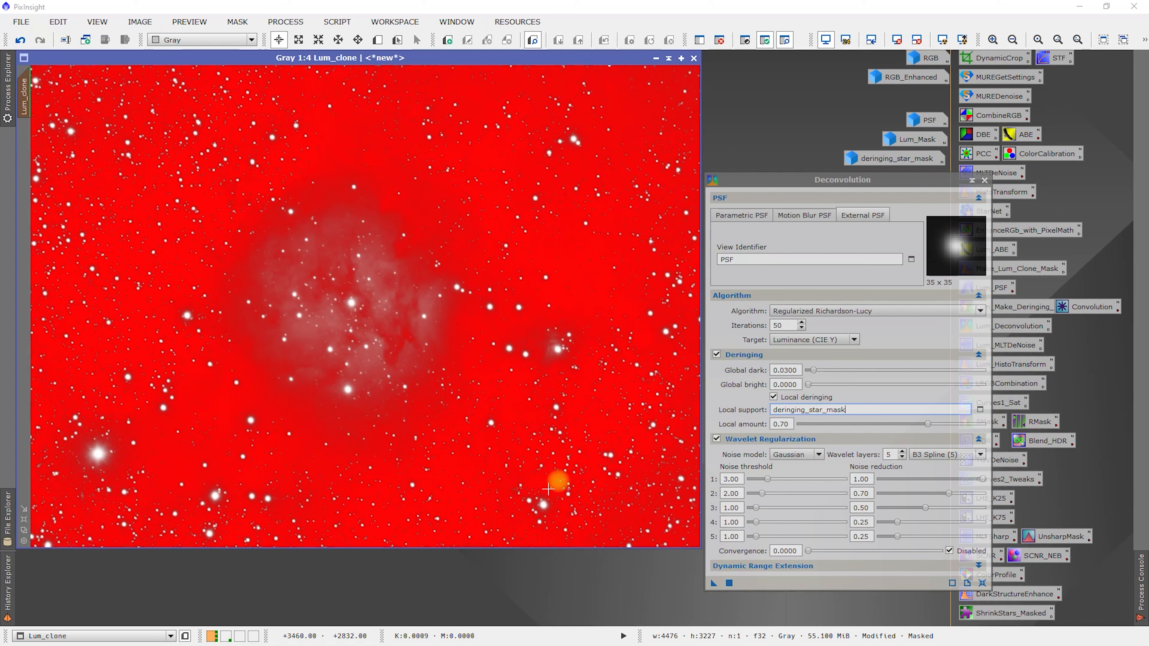
mouse_move(190, 105)
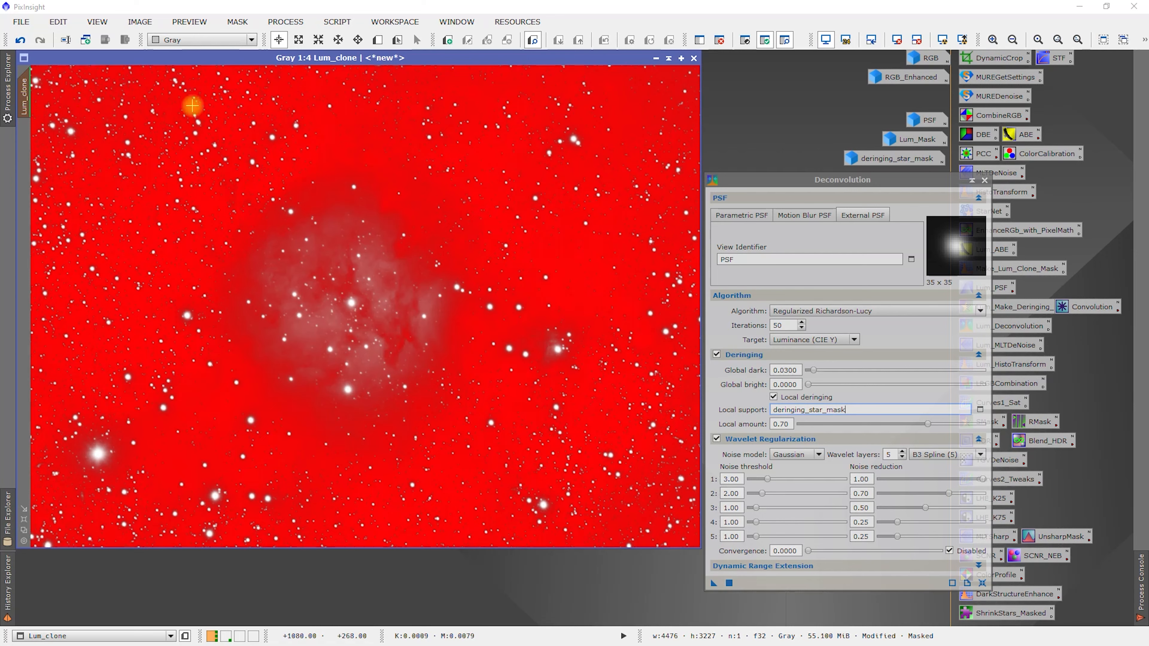
Turn off Show Mask so Lum_clone displays without the red overlay.
left_click(235, 22)
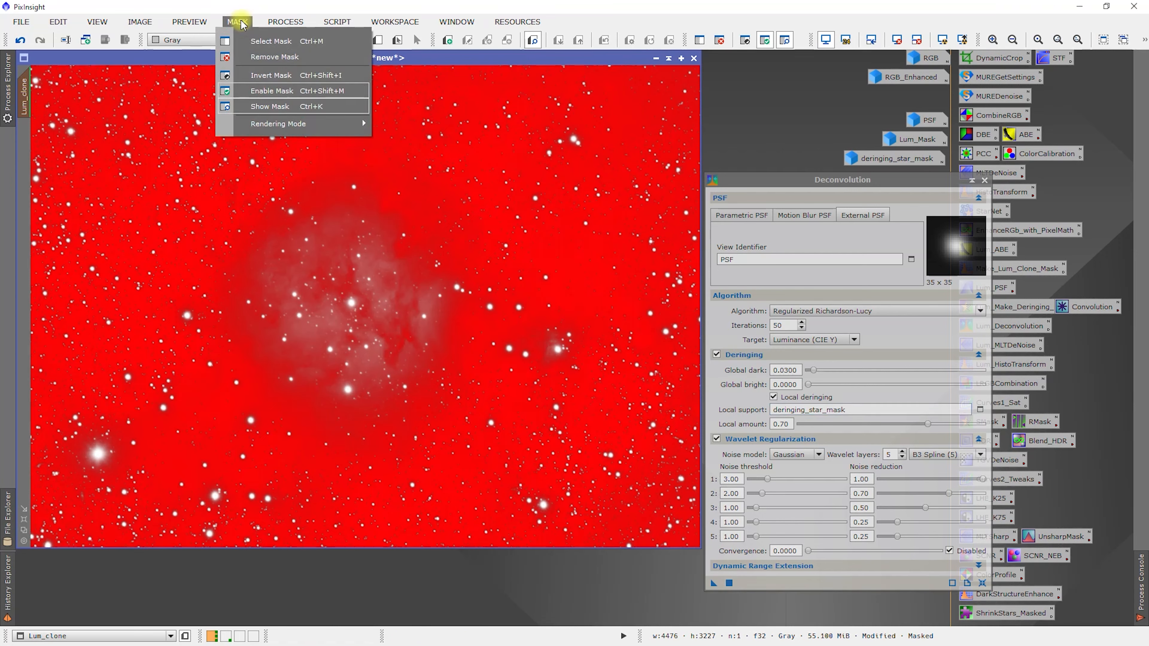
mouse_move(269, 108)
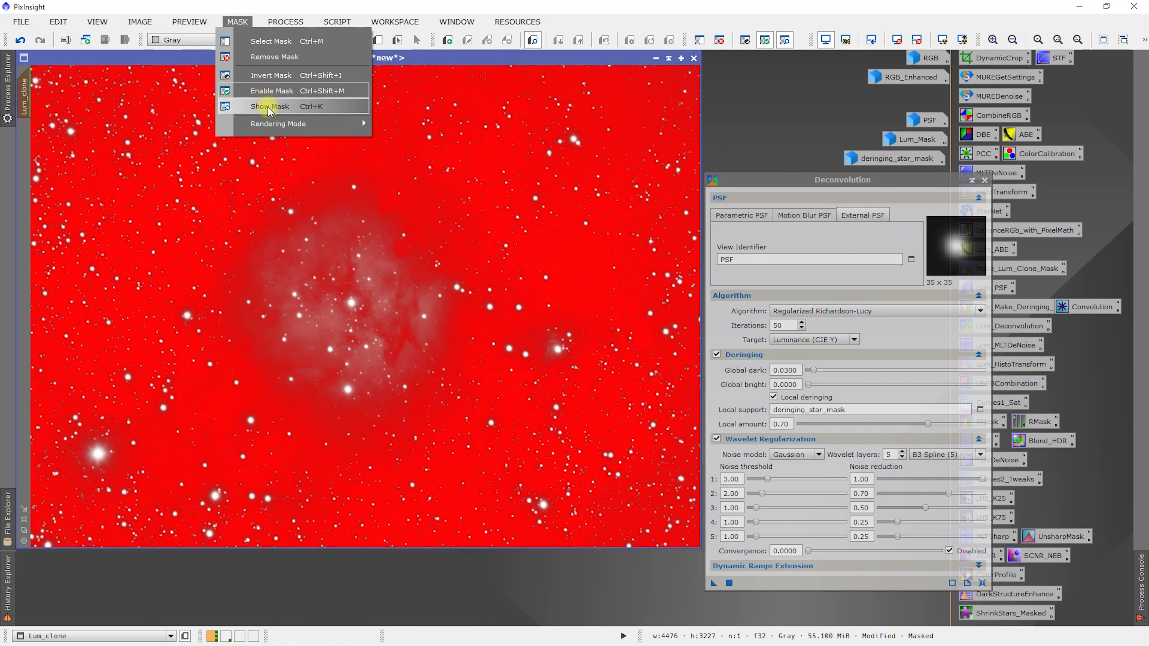
left_click(270, 106)
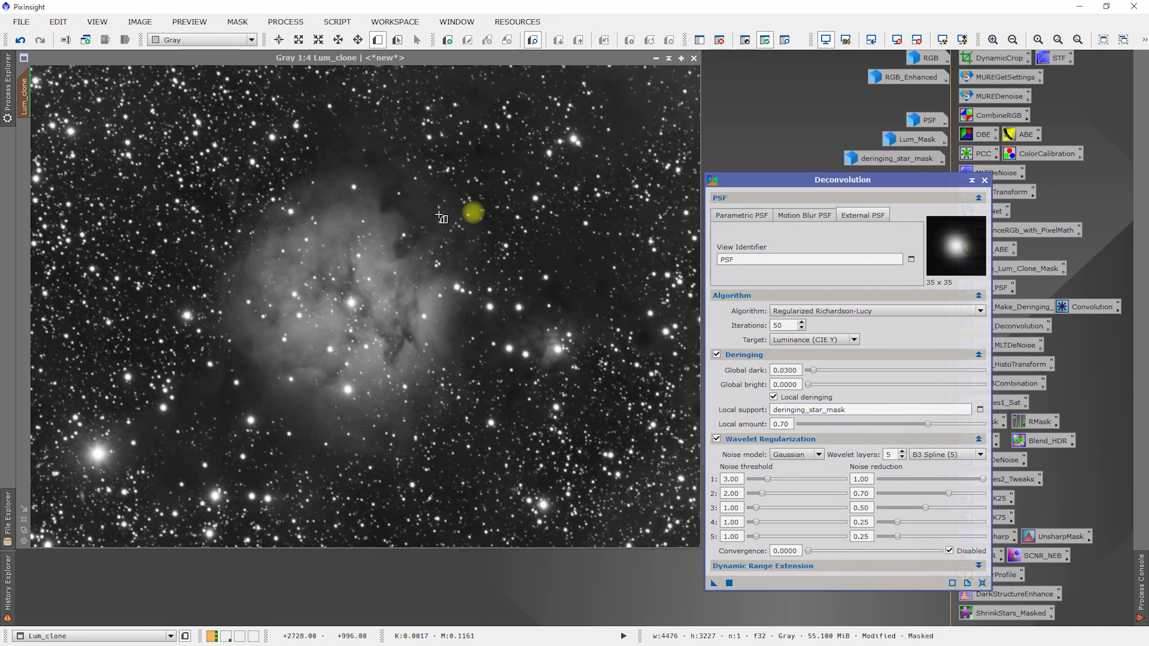
Define a Preview01 rectangle over a region of the nebula on Lum_clone.
left_click_drag(199, 178, 350, 317)
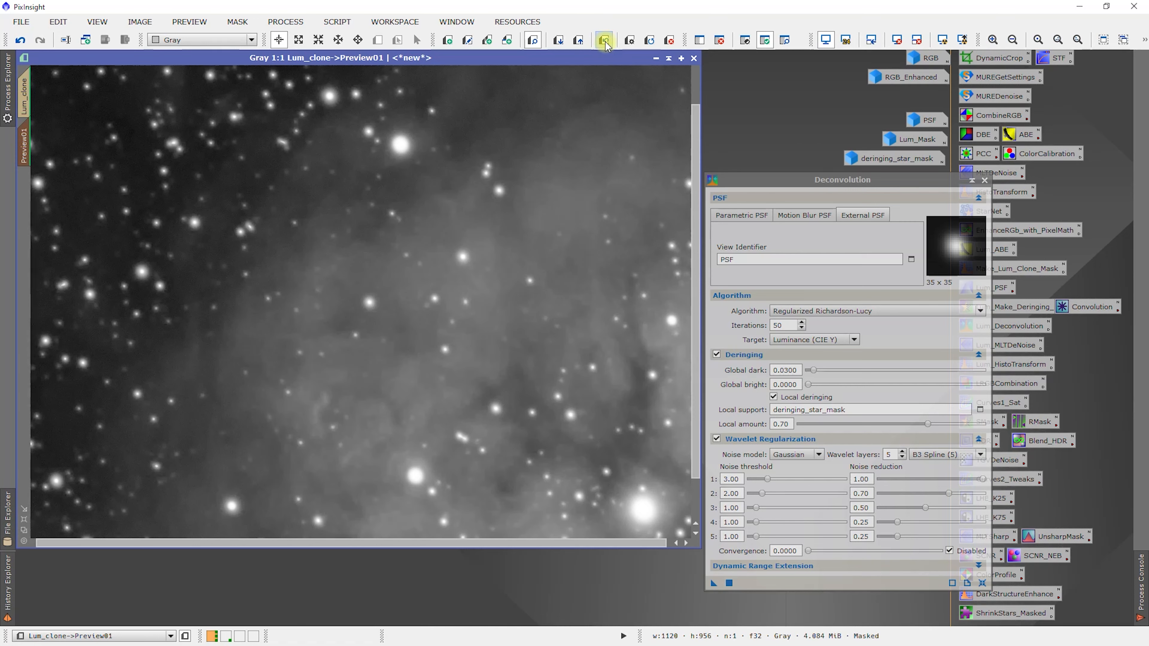
mouse_move(603, 40)
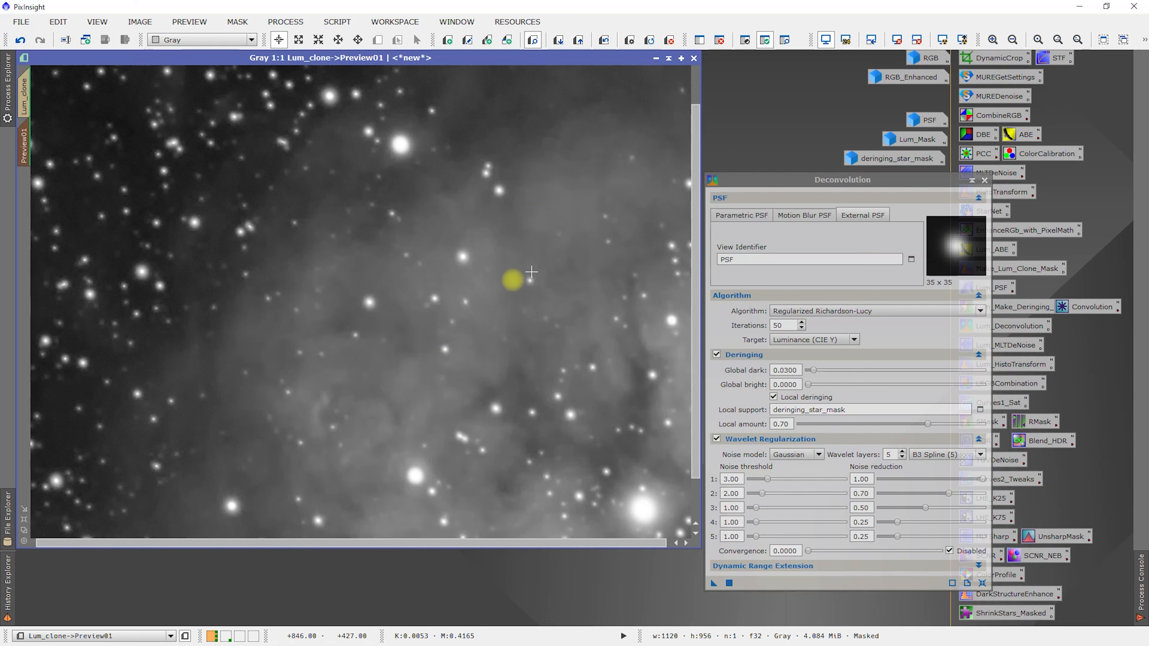
mouse_move(336, 382)
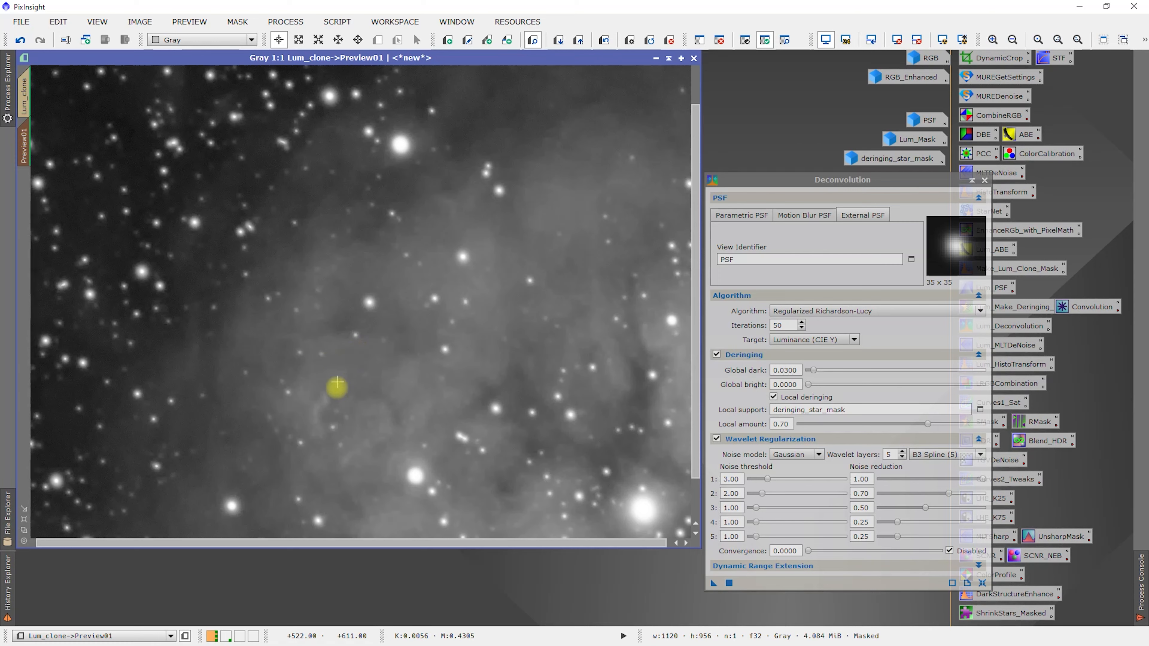
mouse_move(509, 271)
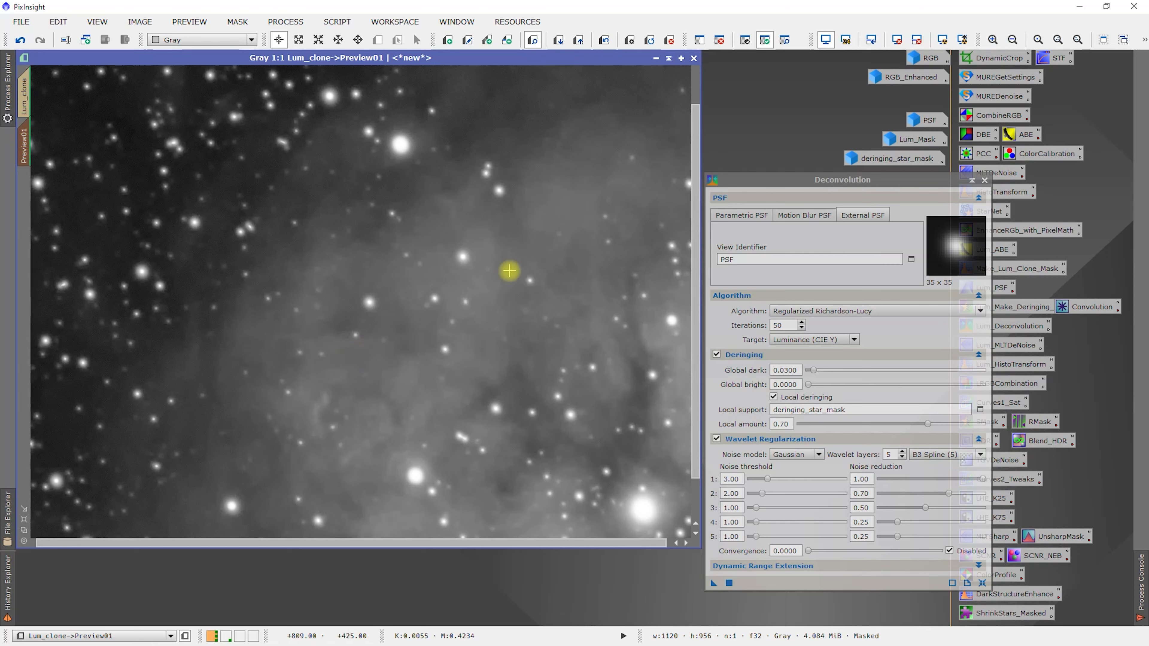
mouse_move(454, 262)
type("25")
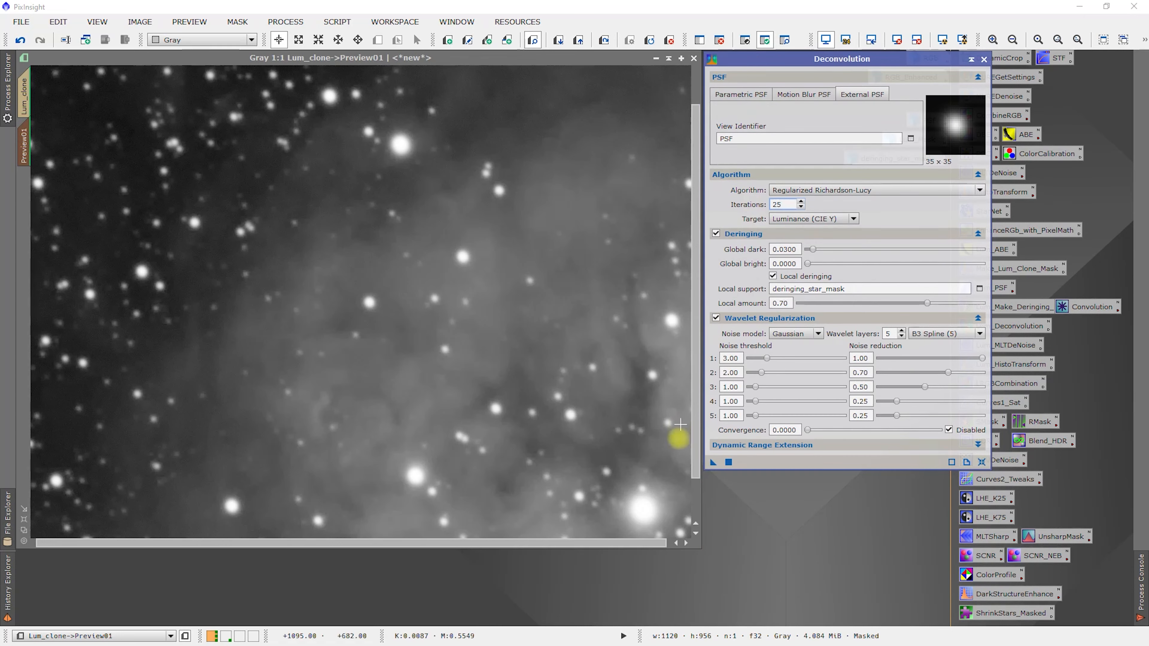
Run the 25-iteration deconvolution on Preview01 and compare it against the original.
left_click(441, 433)
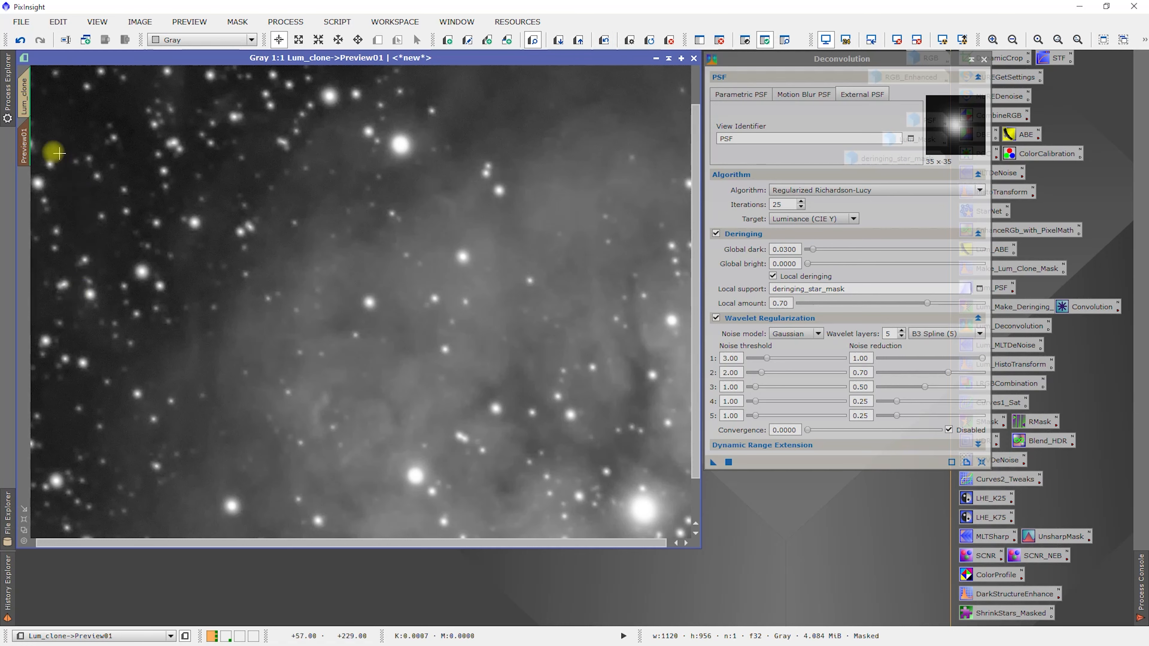
mouse_move(172, 110)
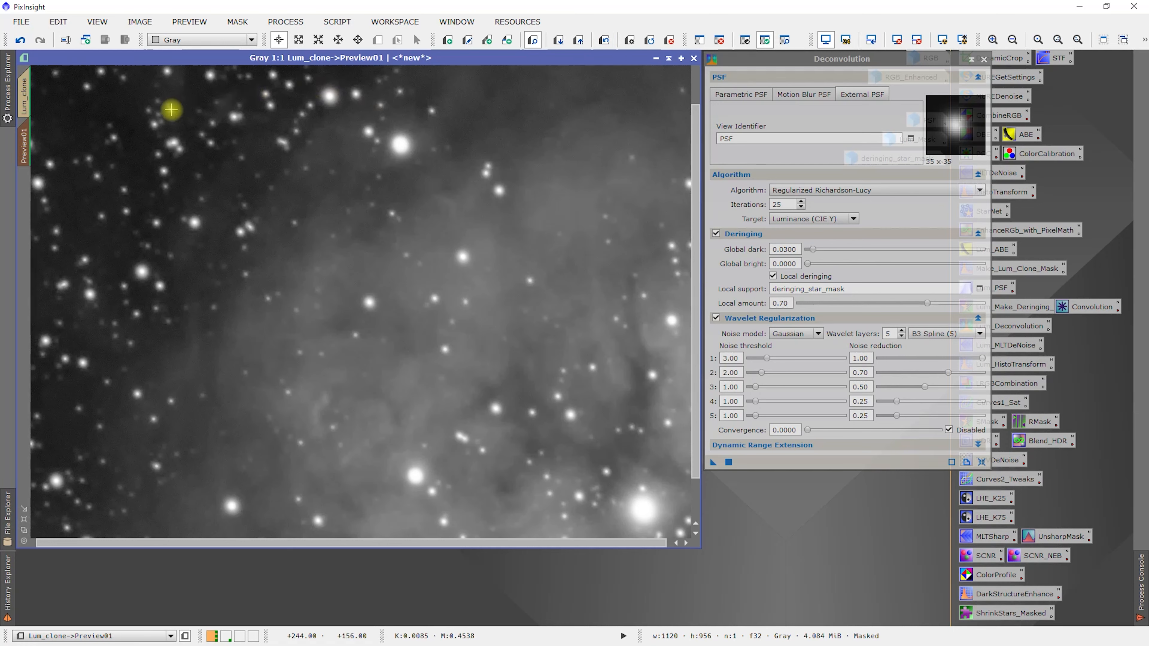
mouse_move(533, 132)
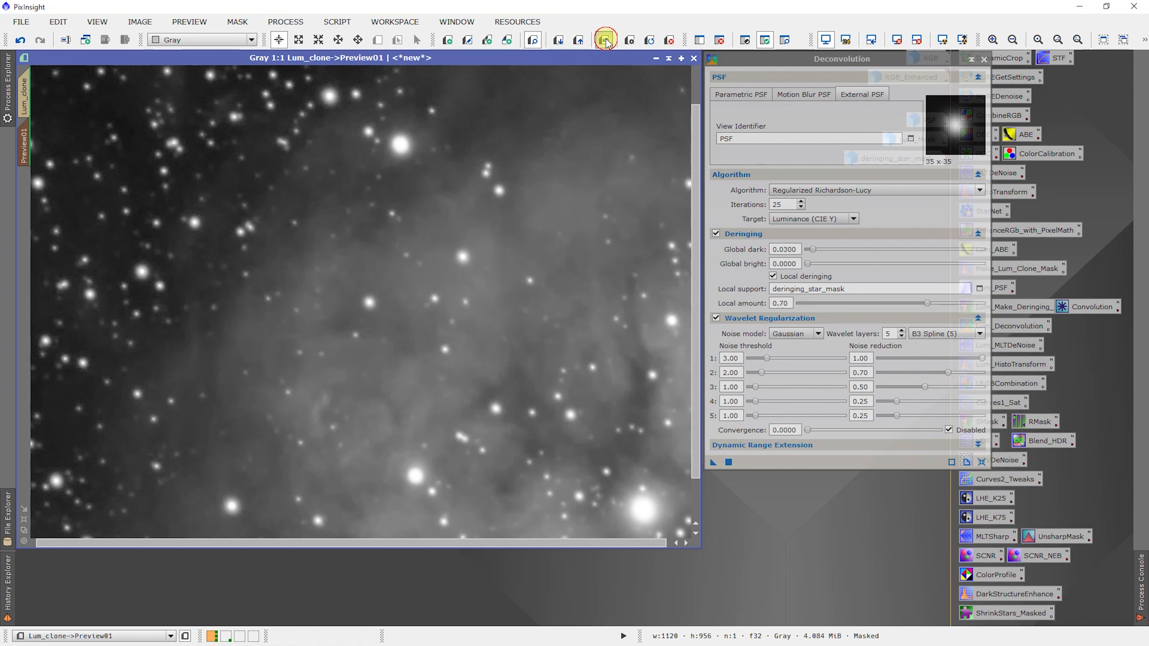
left_click(604, 39)
type("10")
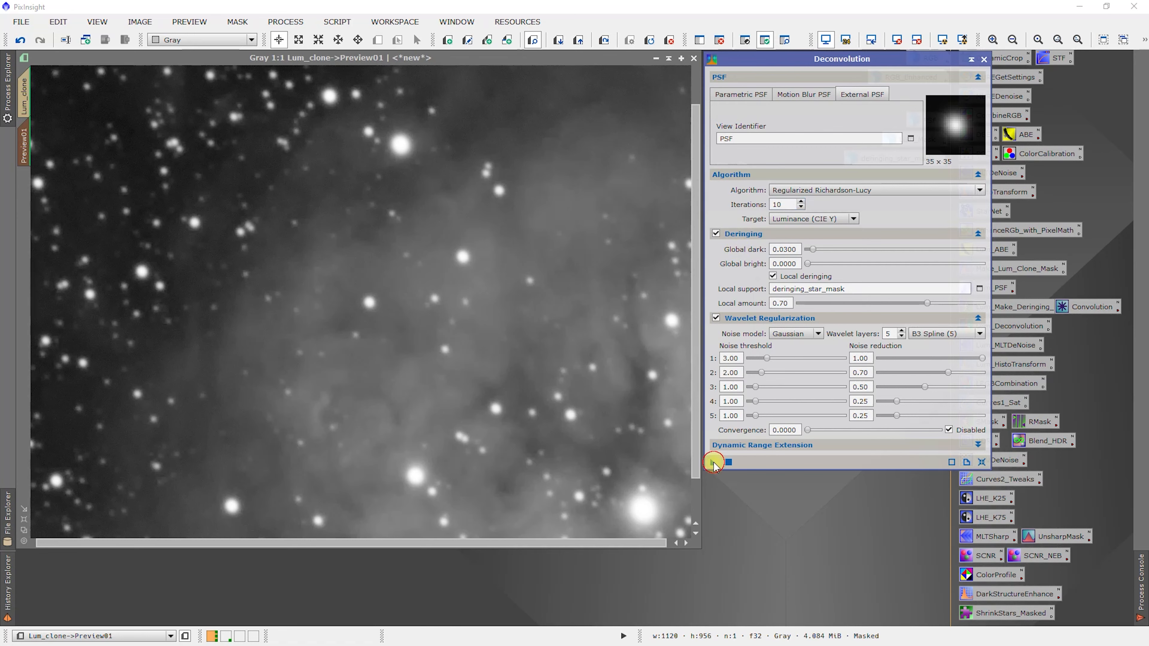
Run the 10-iteration deconvolution on Preview01 and toggle undo/redo to compare.
left_click(712, 462)
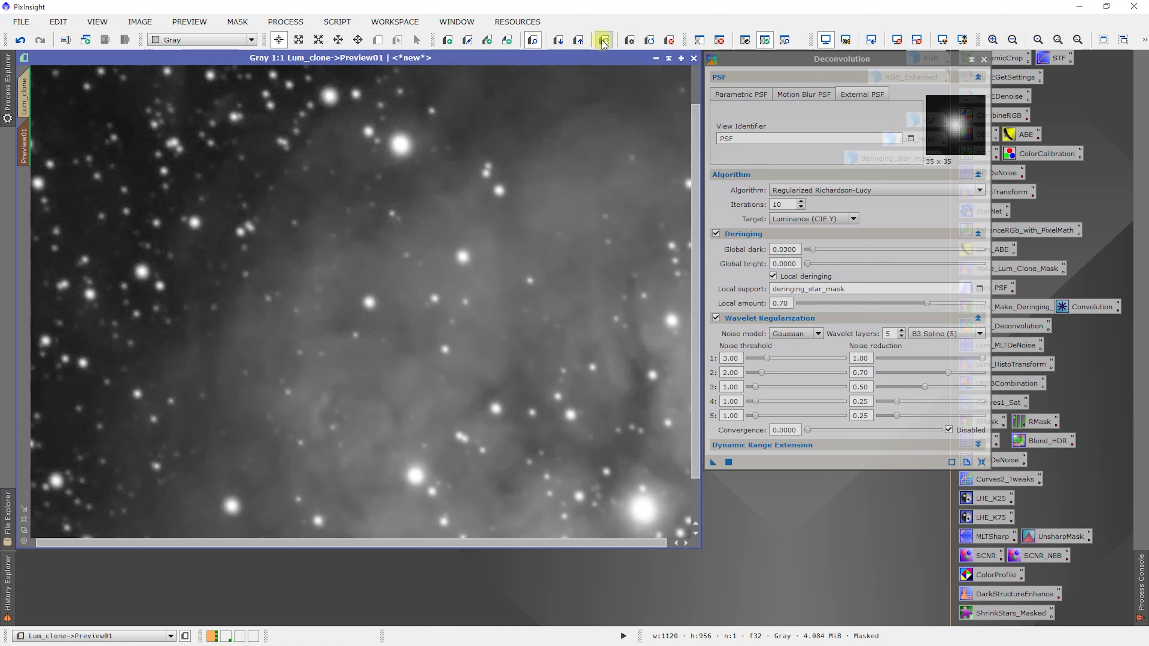
left_click(603, 40)
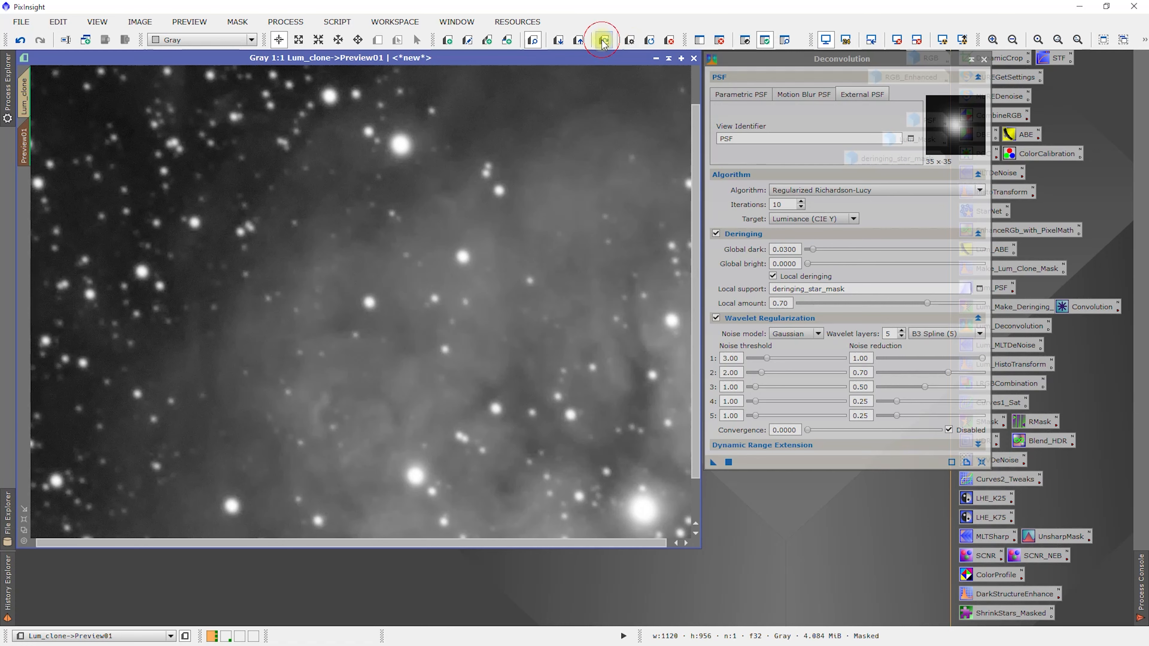
left_click(601, 39)
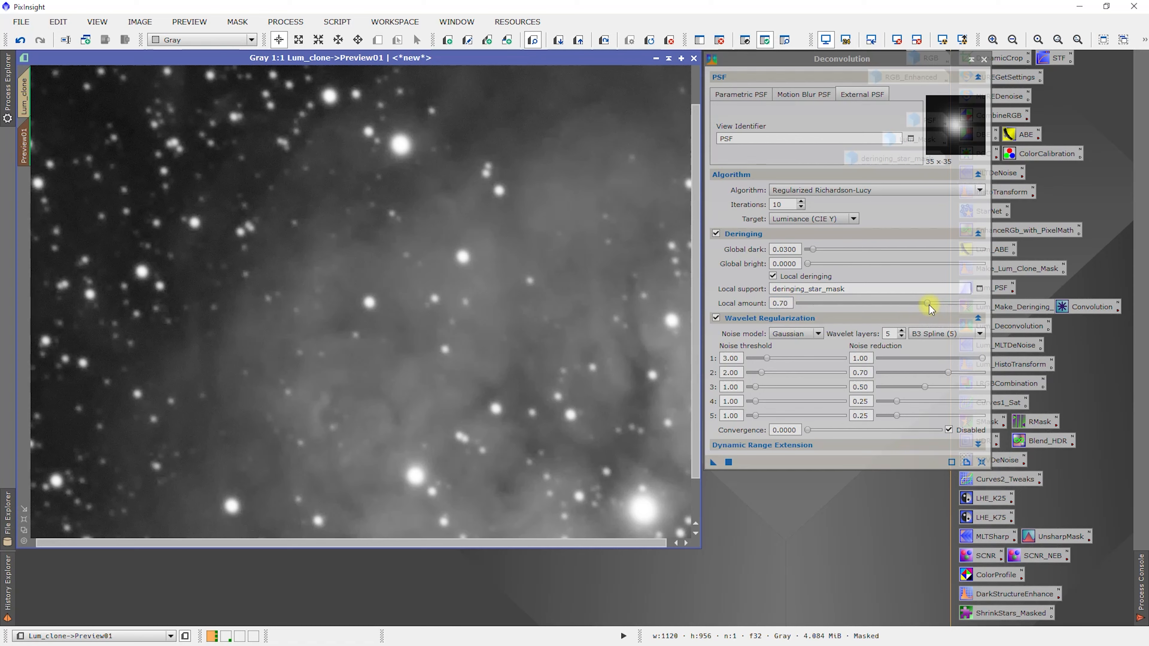
left_click_drag(929, 302, 941, 303)
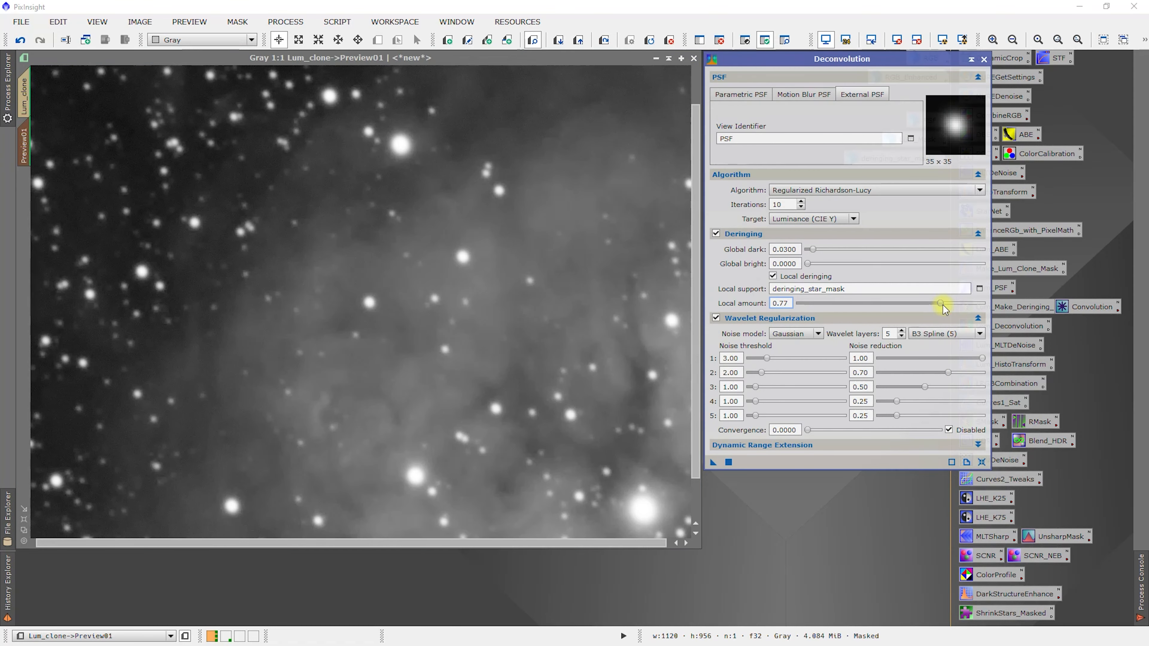
left_click_drag(940, 302, 946, 302)
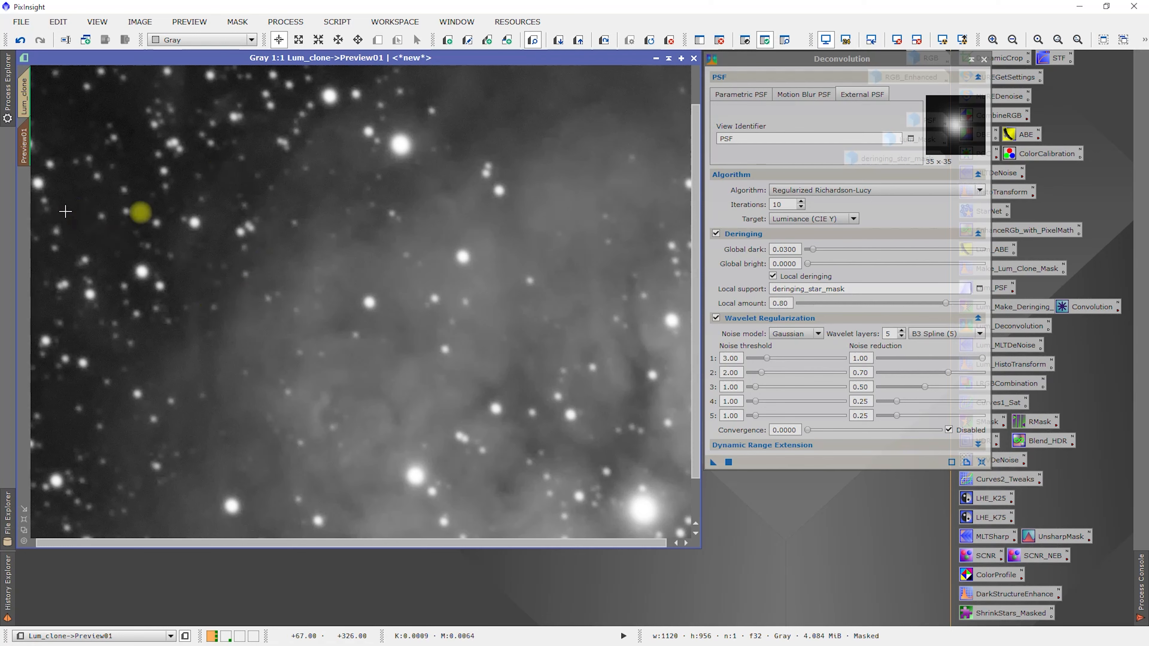
mouse_move(146, 123)
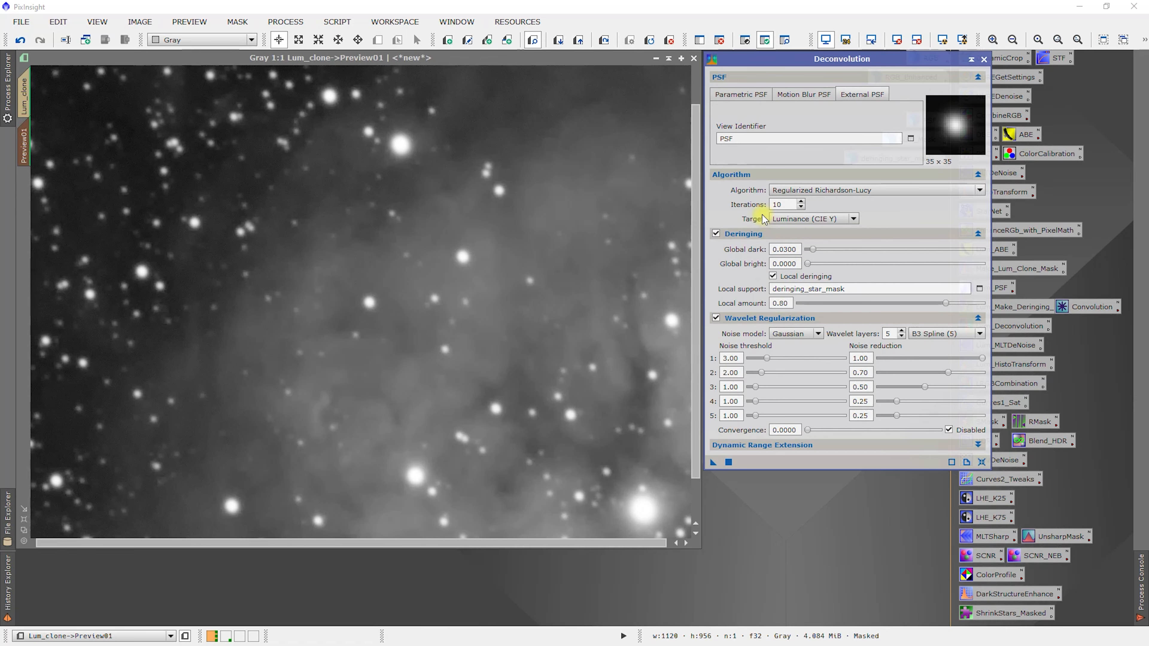
mouse_move(393, 255)
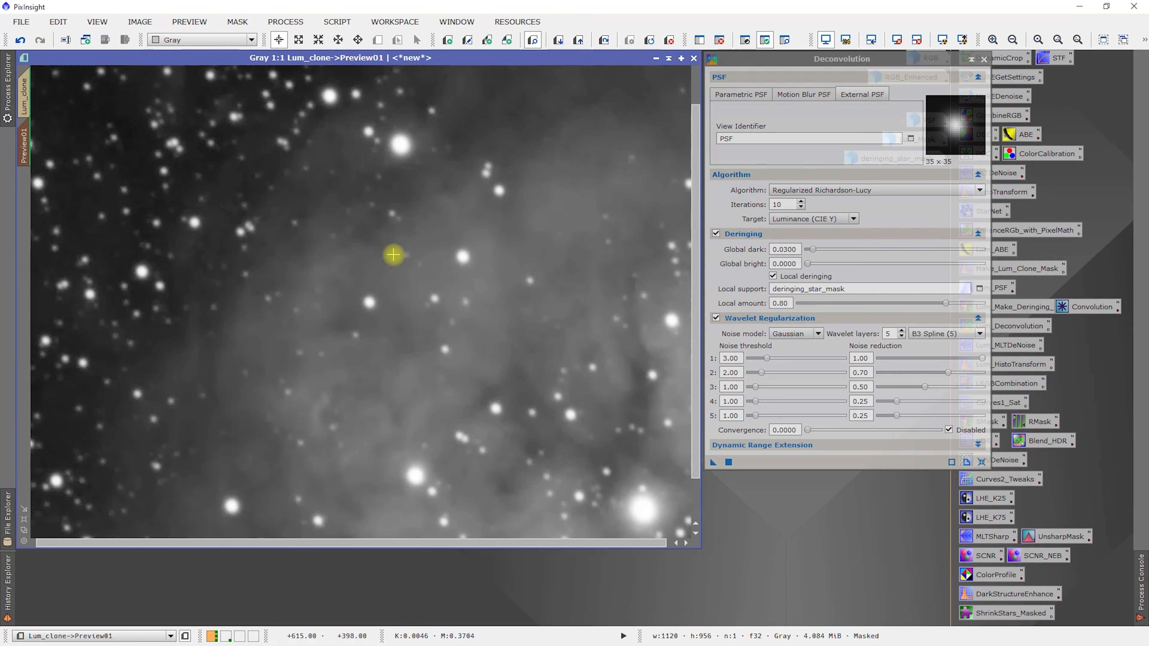
mouse_move(649, 166)
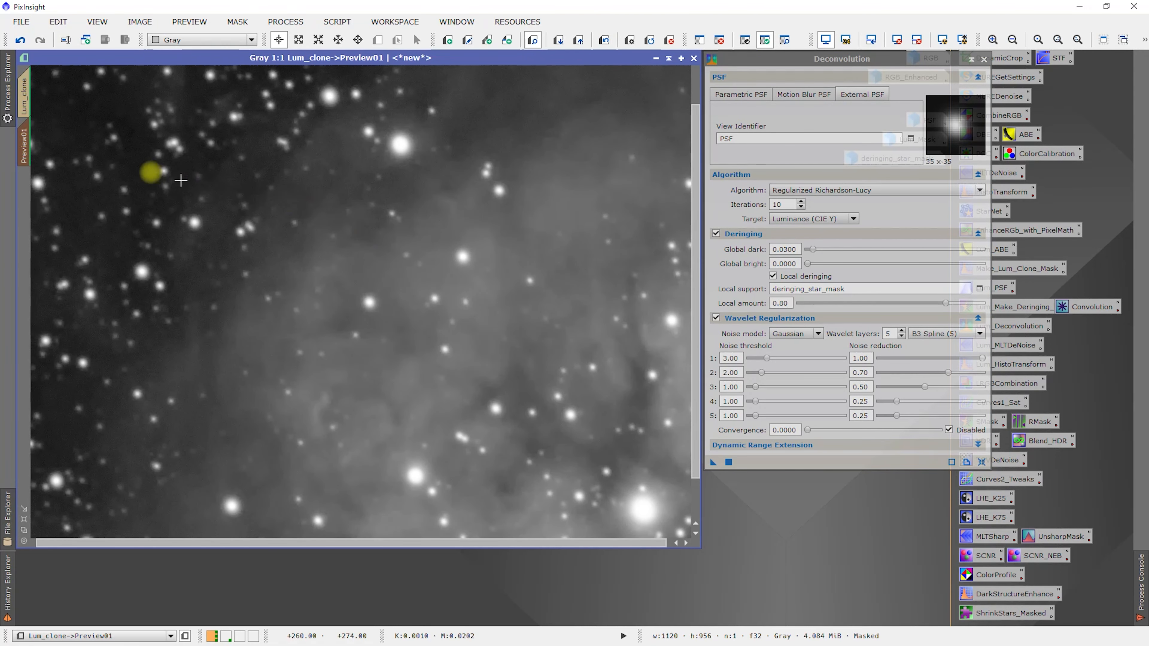
mouse_move(85, 450)
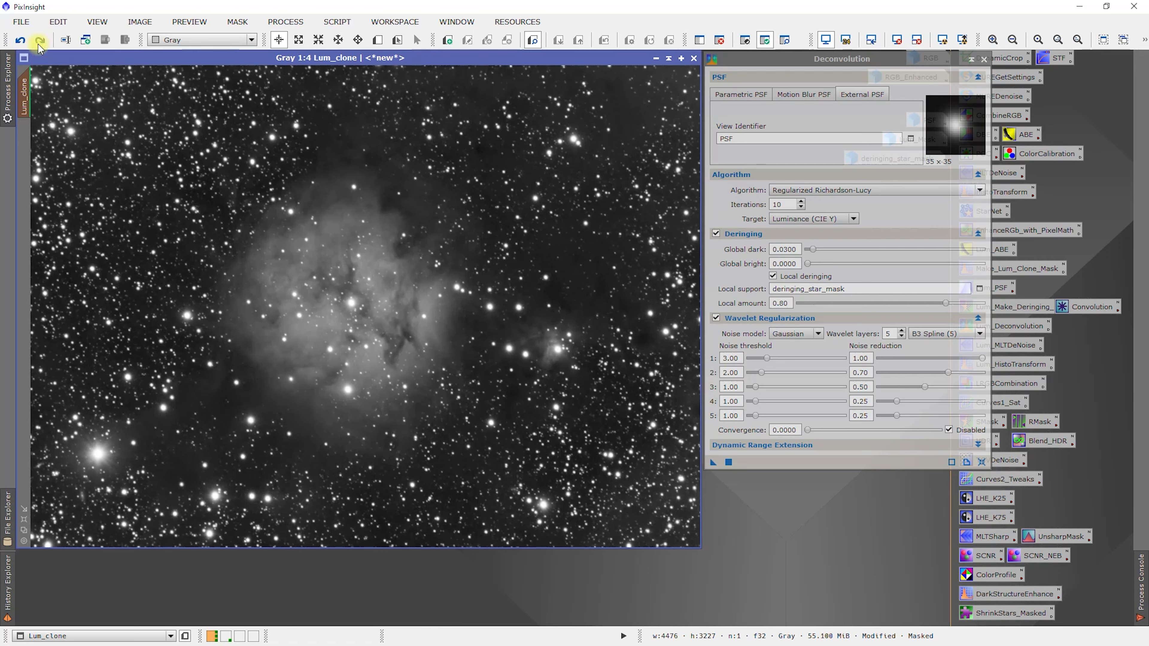
mouse_move(21, 40)
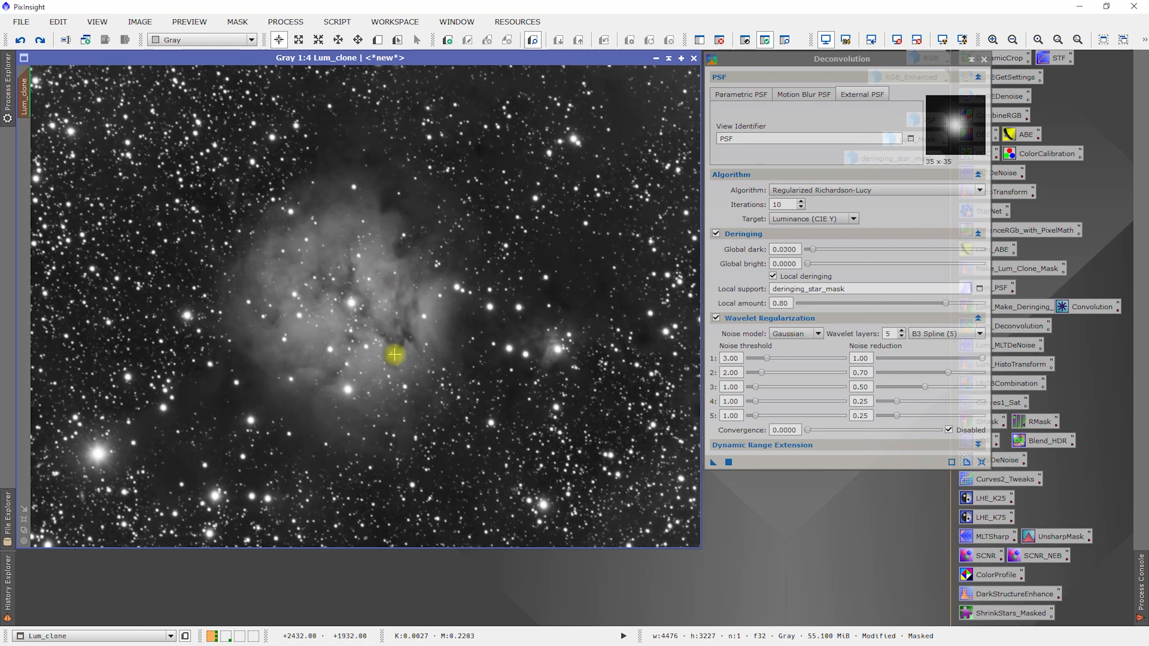
mouse_move(313, 227)
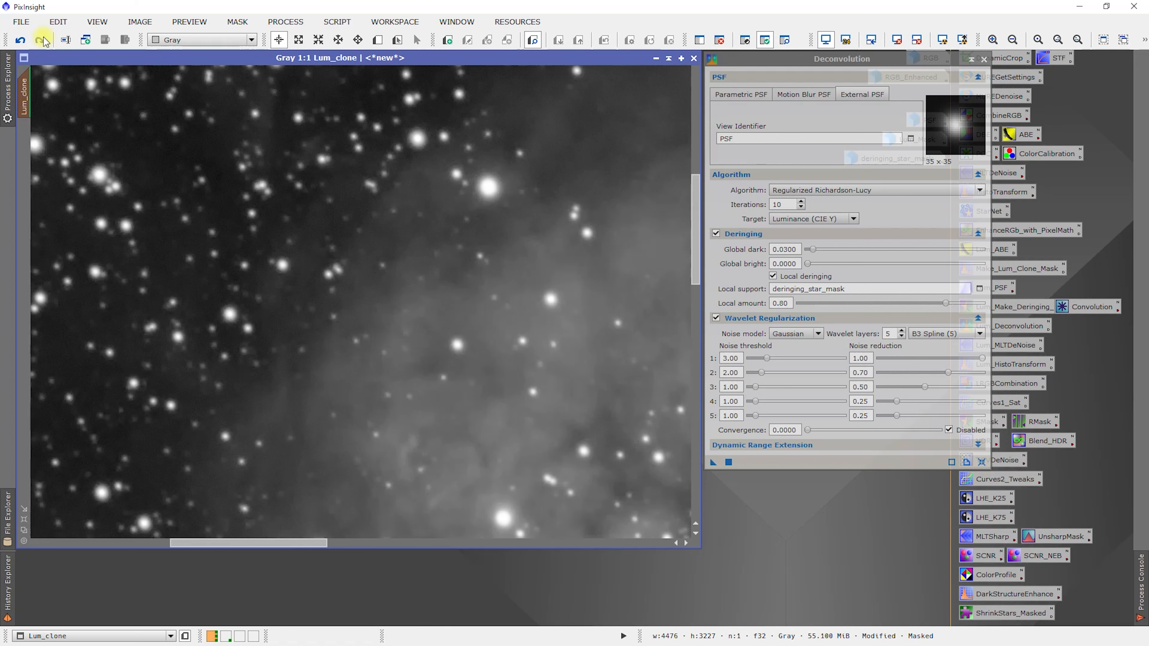
Redo the deconvolution on the full Lum_clone image to compare the result.
left_click(20, 40)
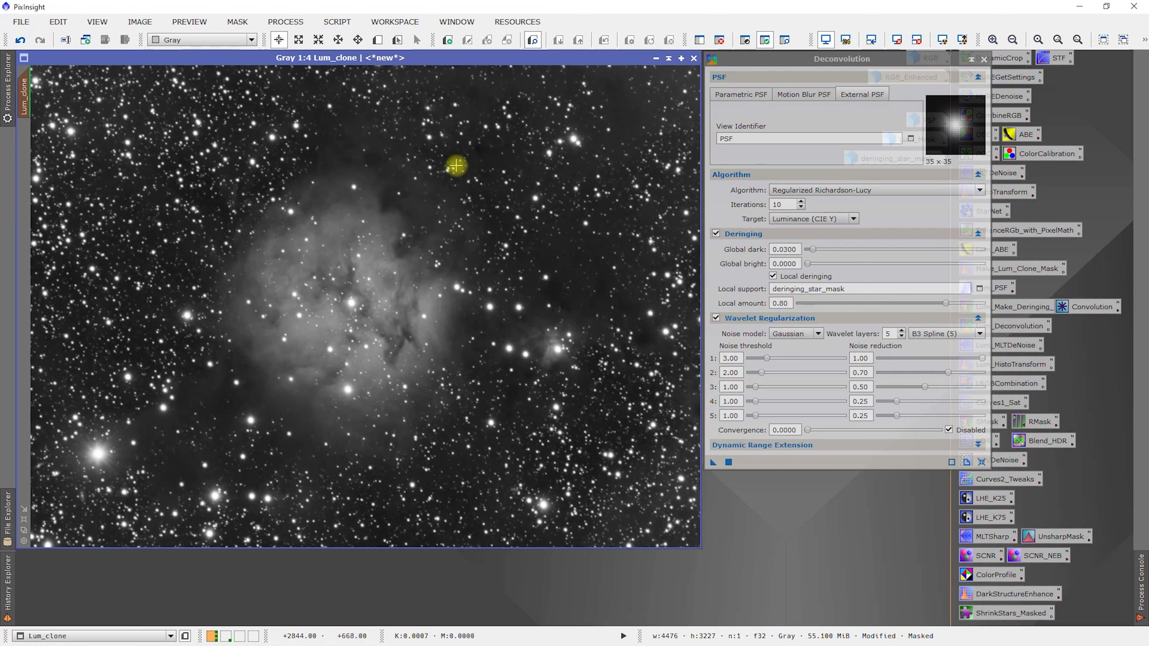
mouse_move(533, 334)
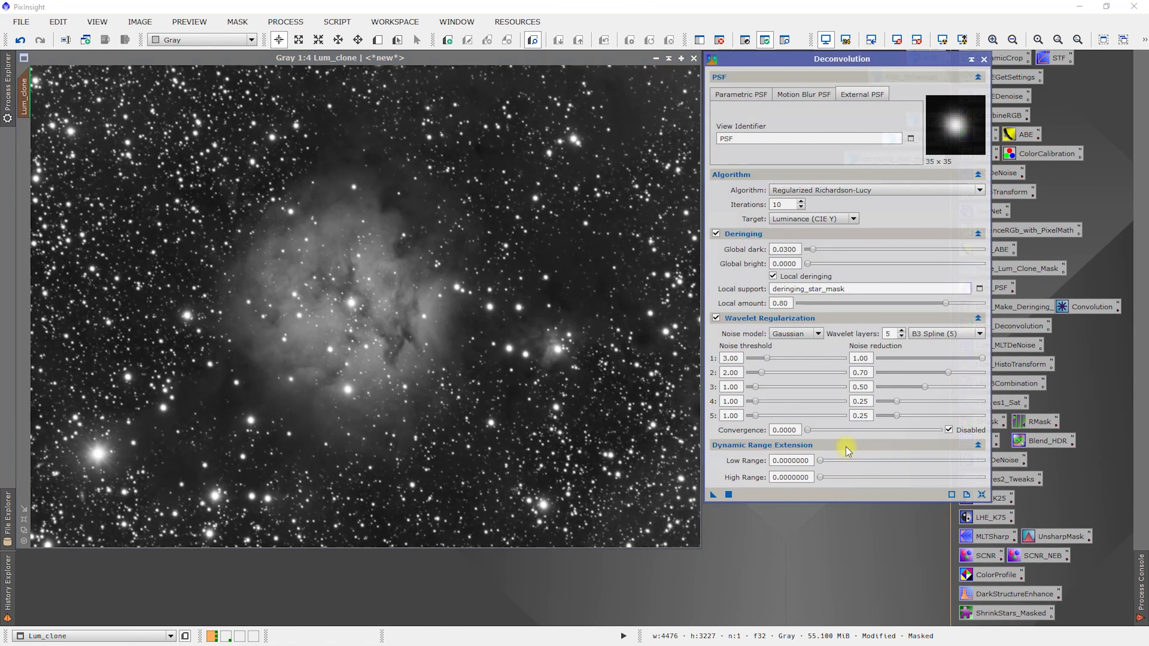
Collapse the Dynamic Range Extension section of the Deconvolution dialog.
left_click(976, 445)
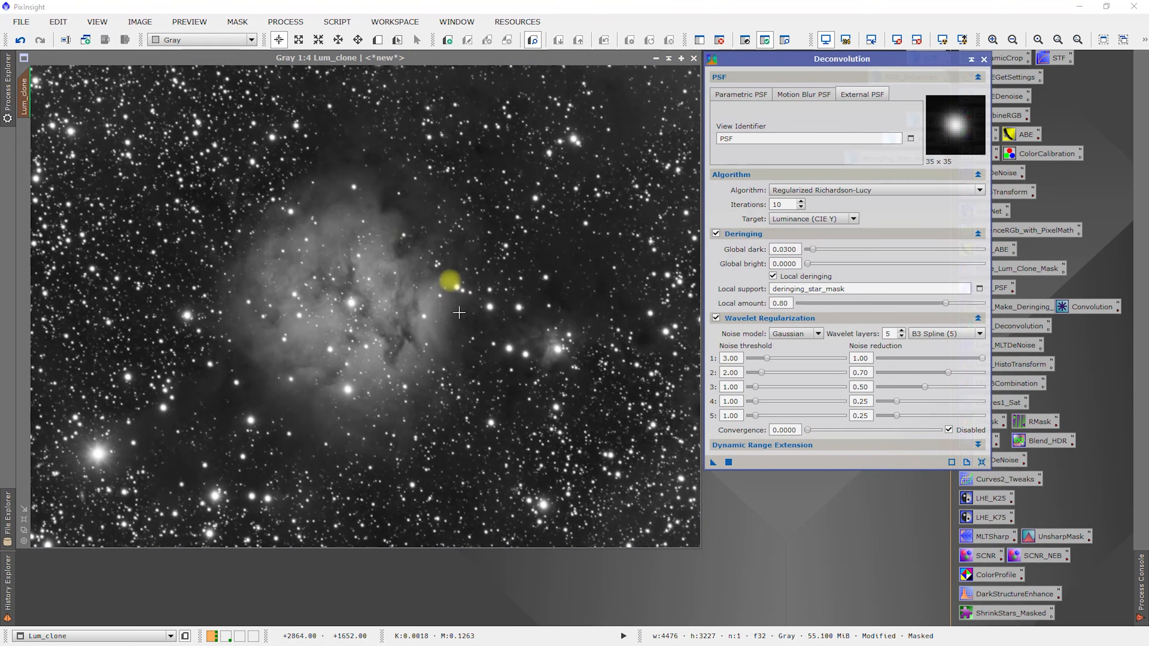
mouse_move(495, 414)
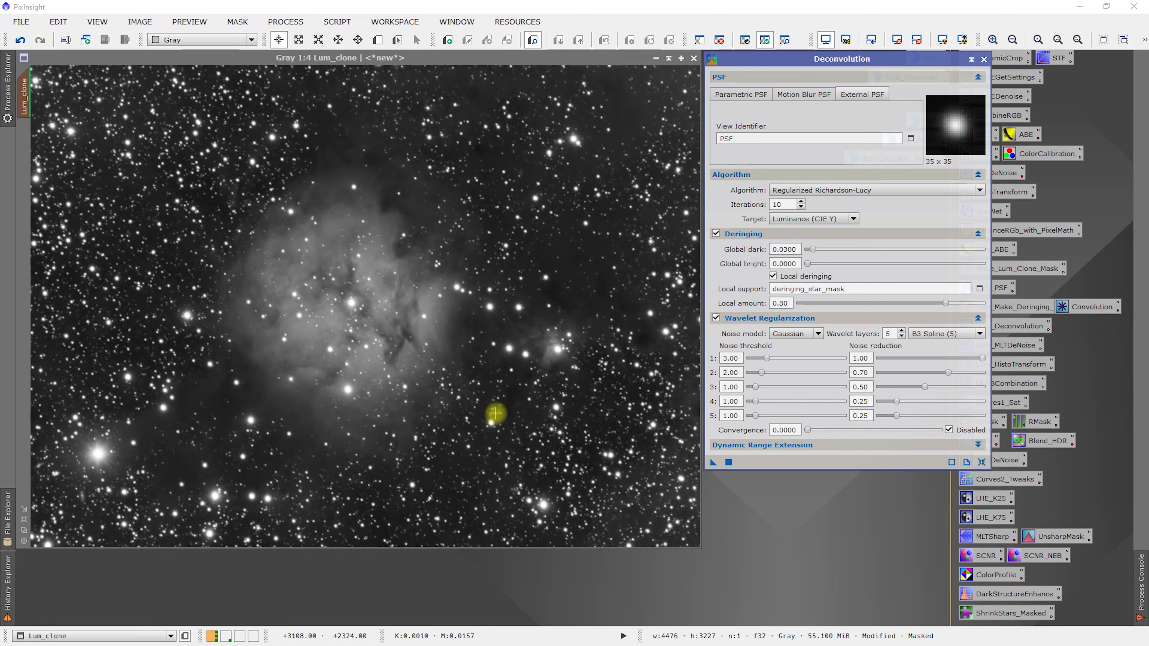
mouse_move(360, 297)
type("25")
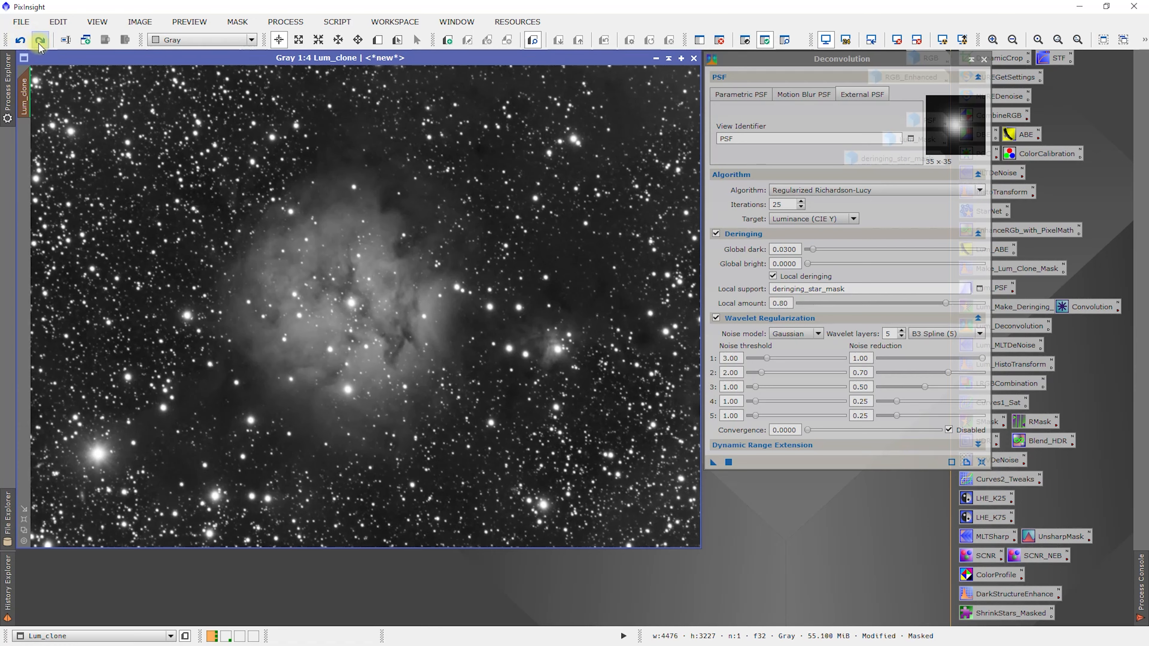
left_click(26, 40)
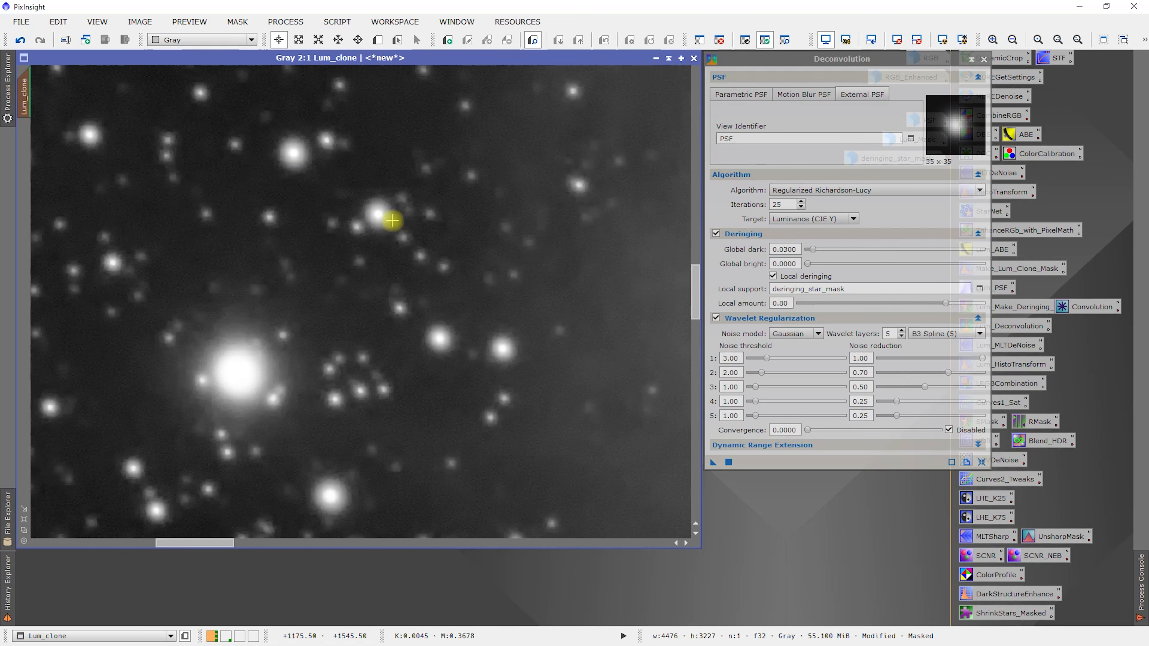
mouse_move(426, 271)
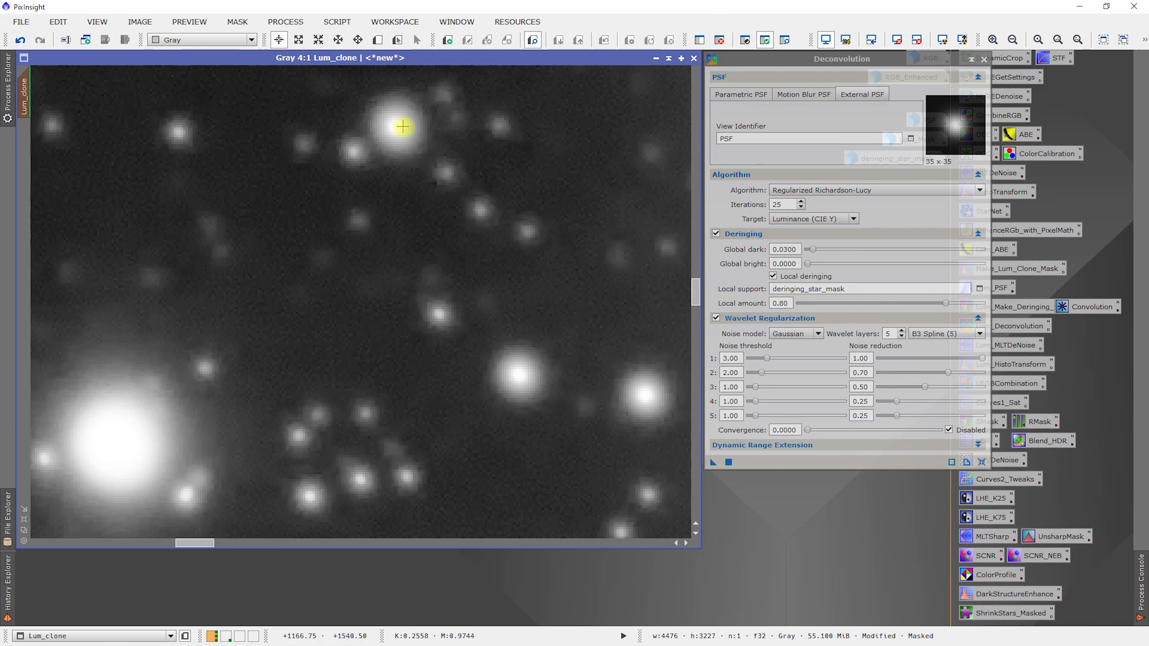
left_click(21, 39)
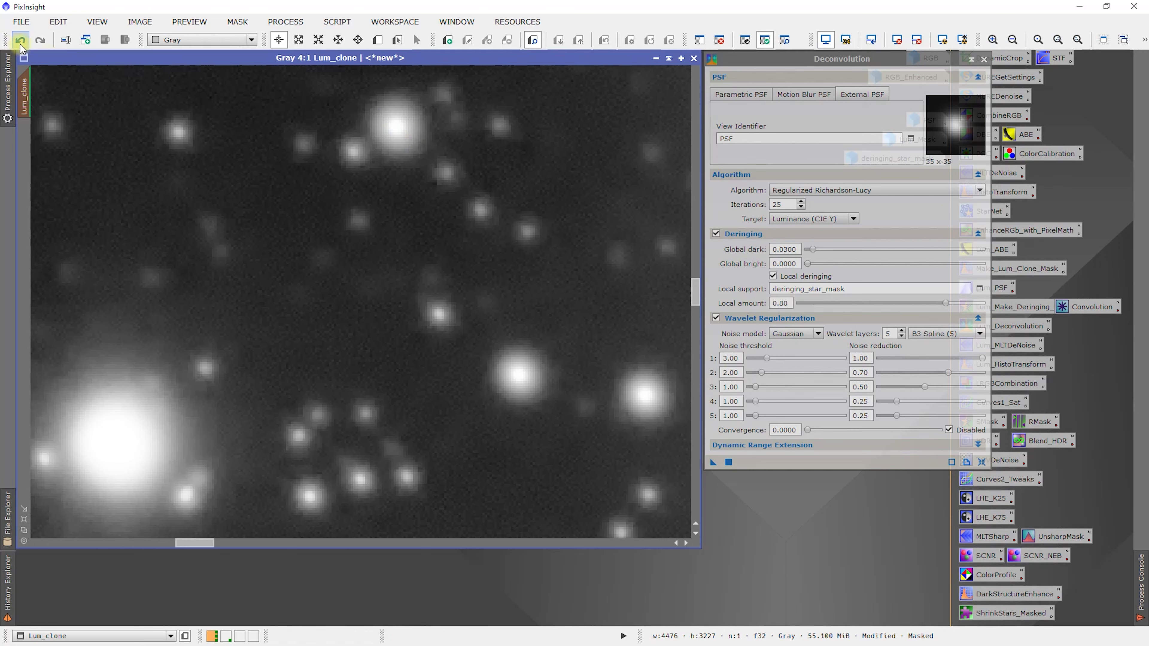
left_click(40, 40)
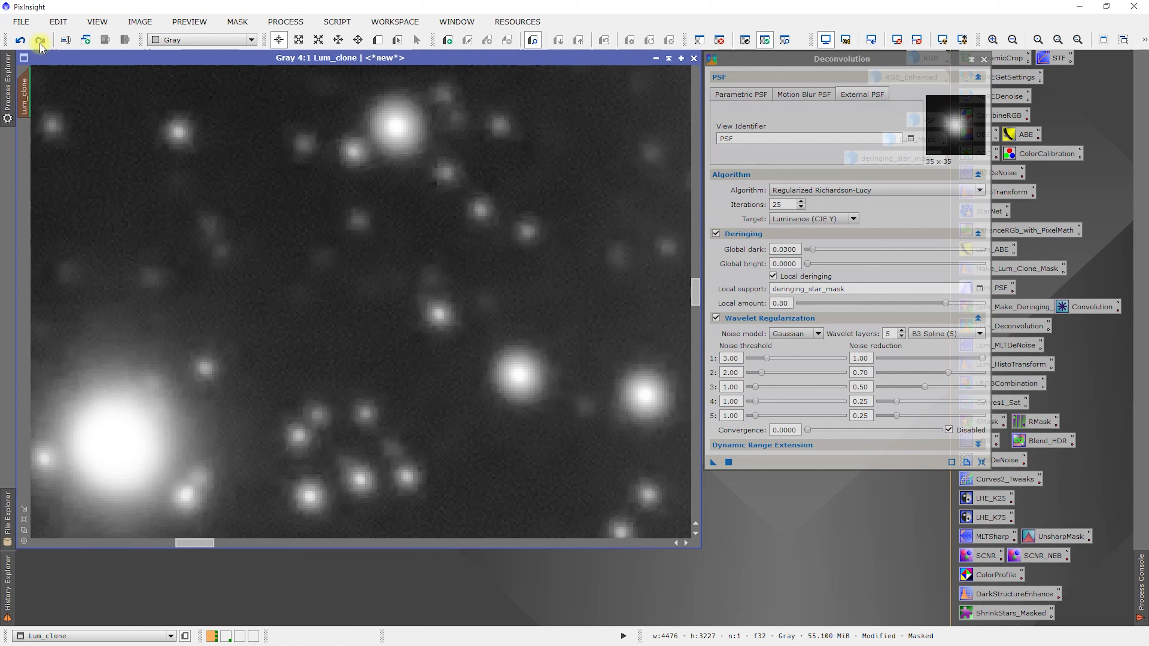
left_click(39, 40)
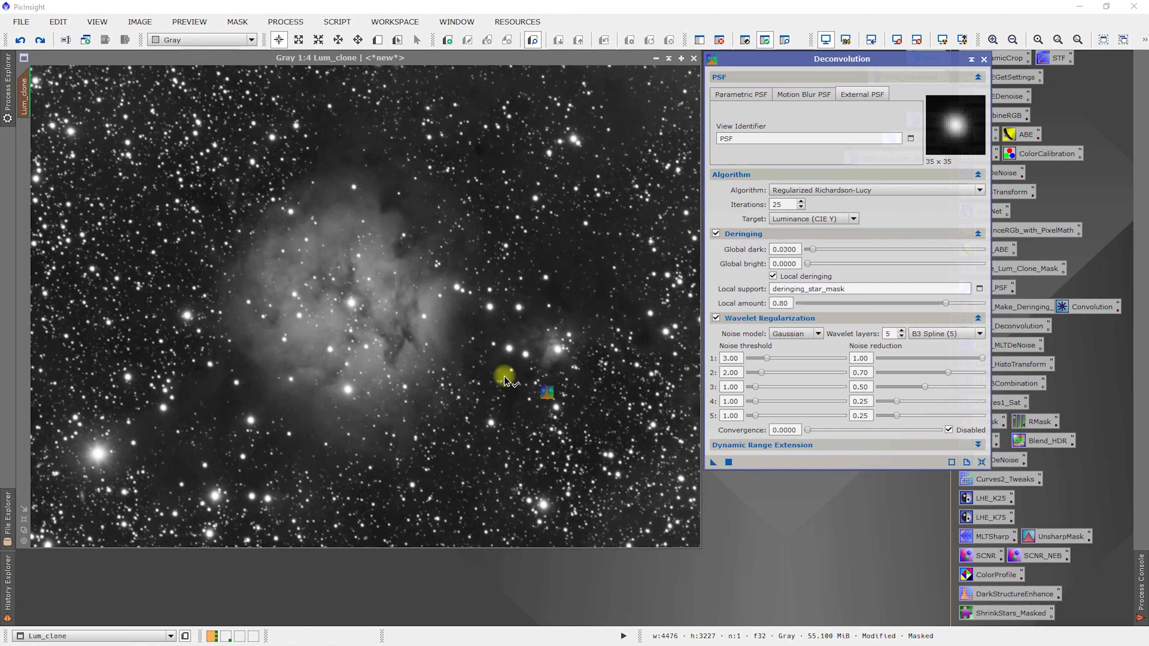
left_click(711, 461)
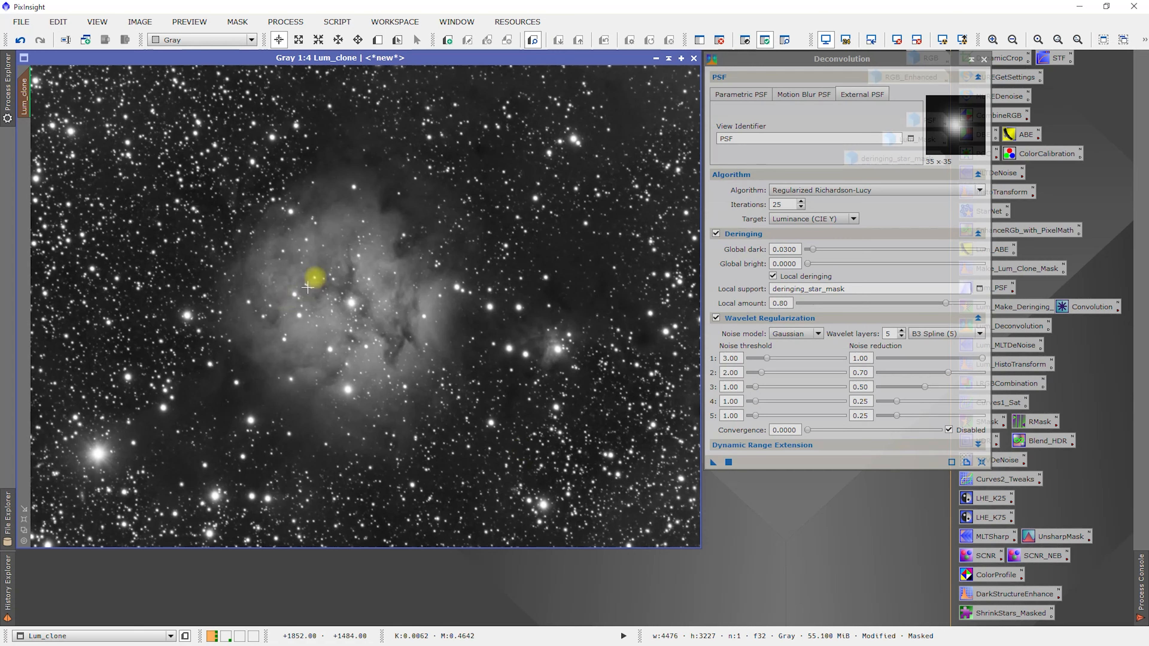
left_click(22, 40)
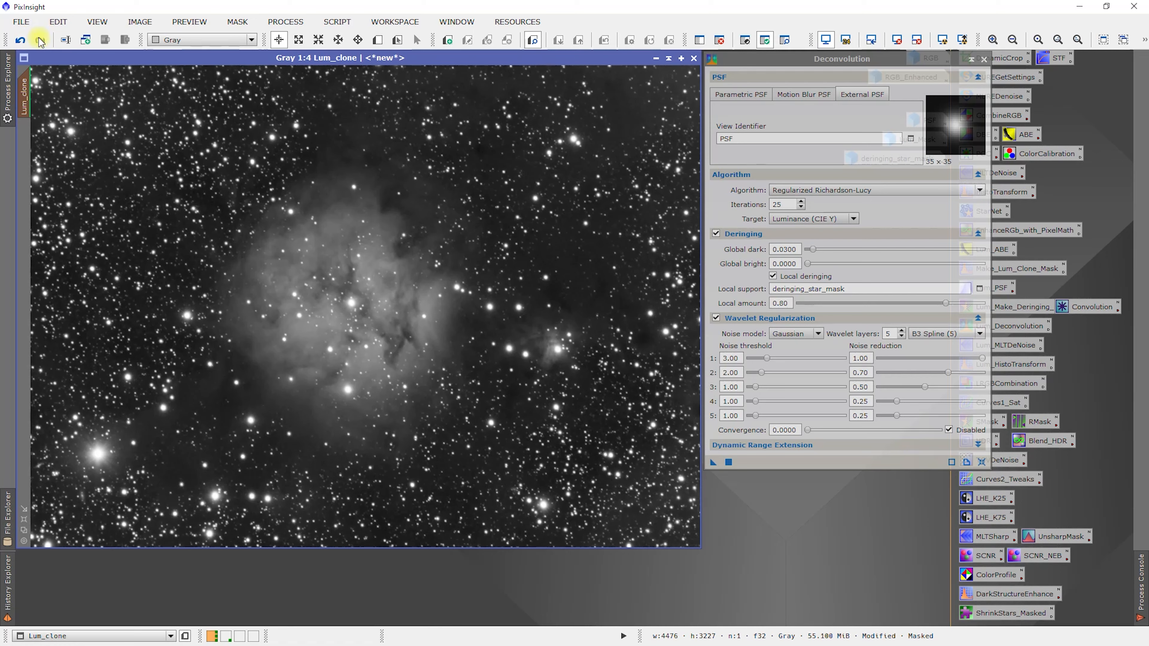
left_click(20, 40)
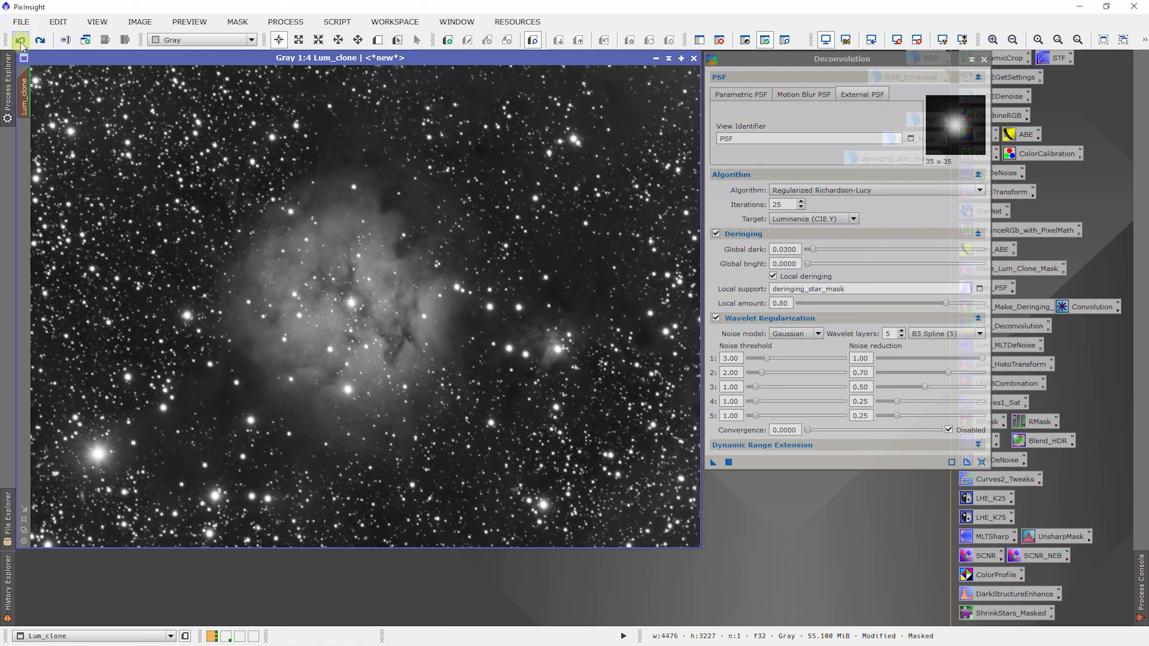
left_click(42, 40)
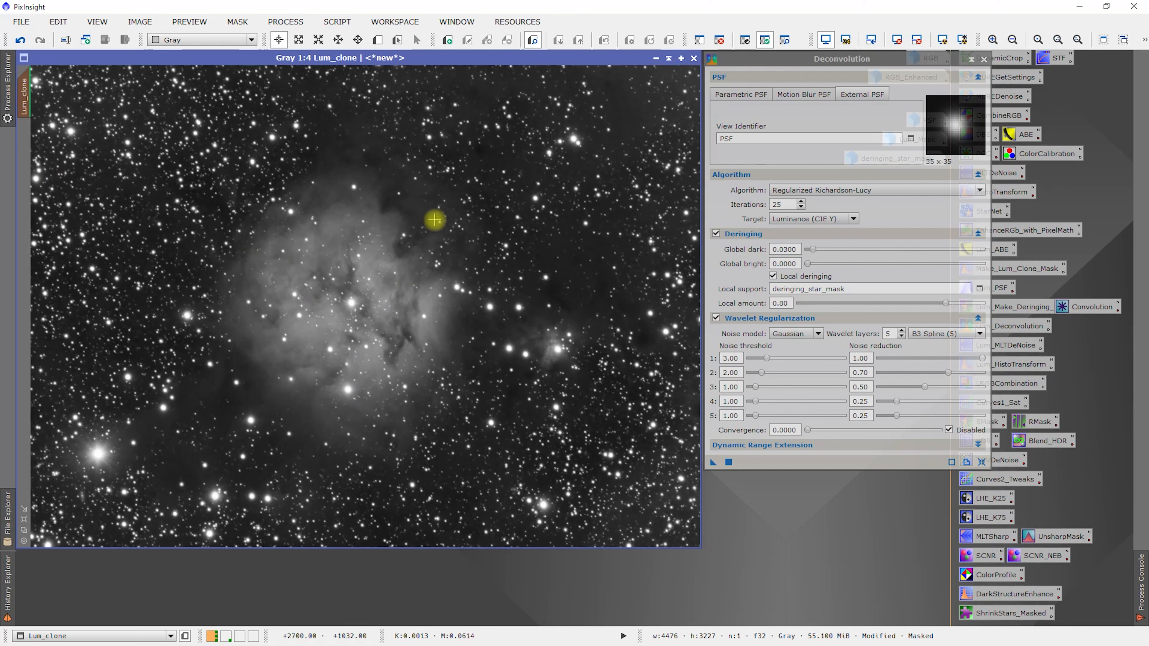
mouse_move(427, 274)
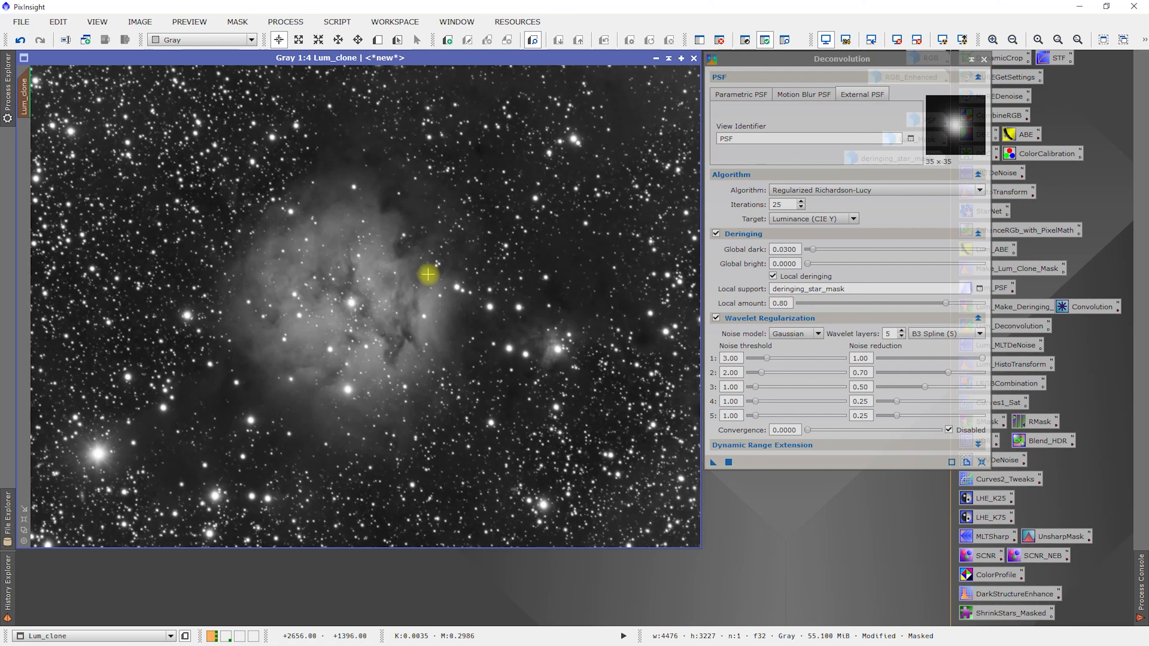